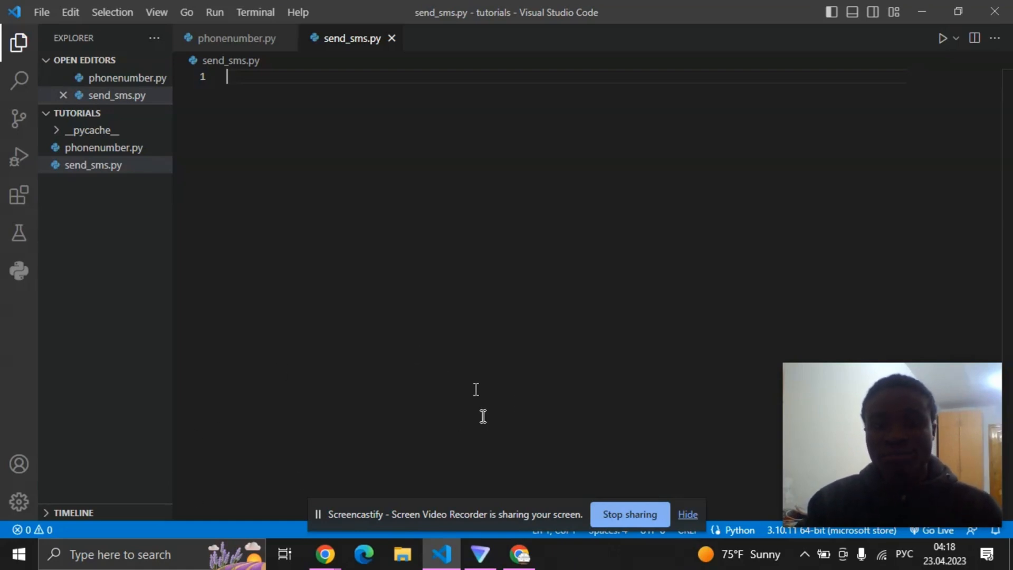
{"action": "mouse_move", "coordinate": [558, 461]}
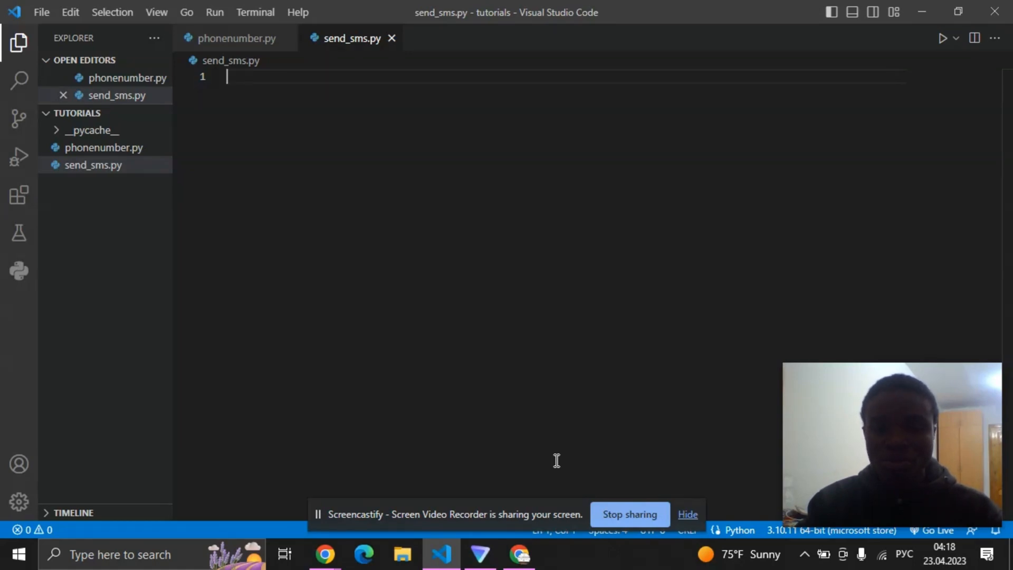
{"action": "mouse_move", "coordinate": [341, 545]}
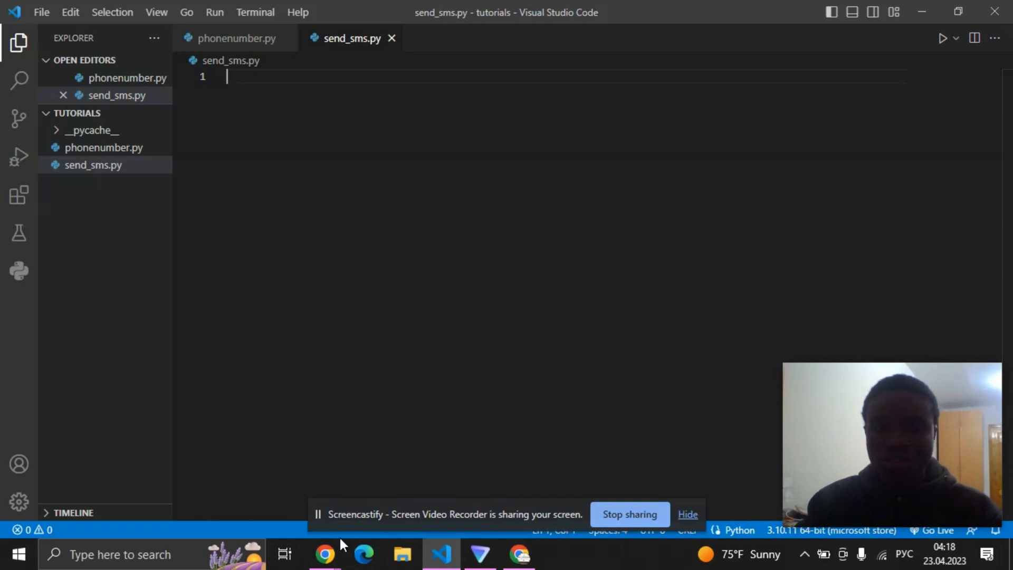
Browse textbelt.com down to its curl example and highlight the free key=textbelt test key.
{"action": "left_click", "coordinate": [325, 554]}
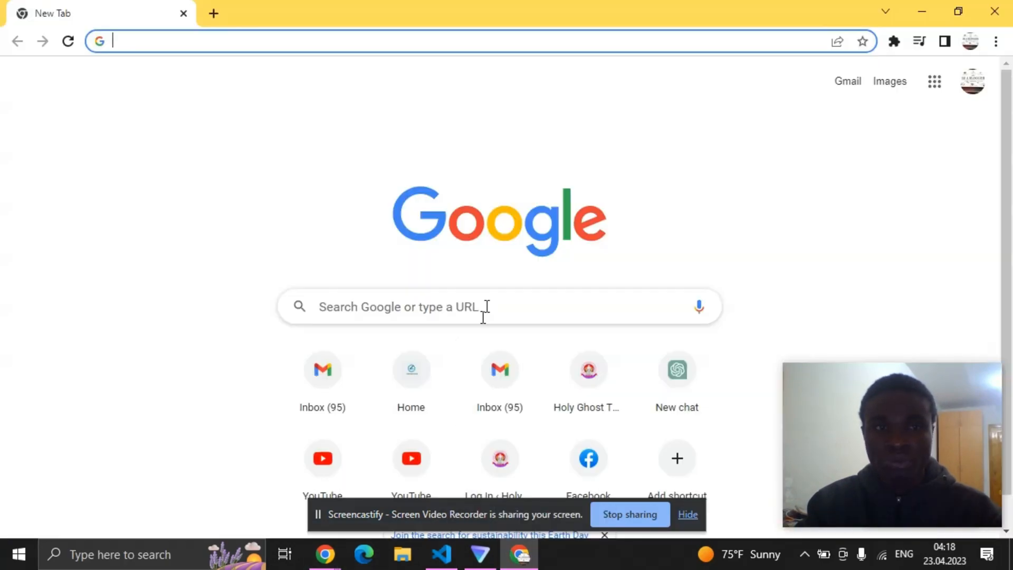
{"action": "mouse_move", "coordinate": [472, 201]}
{"action": "type", "text": "textbelt.com"}
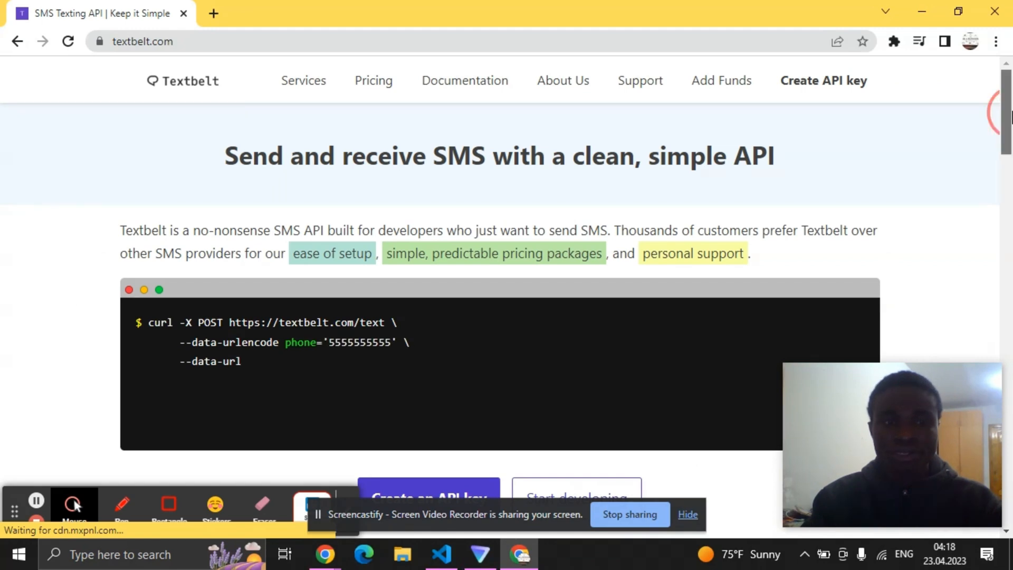
{"action": "scroll", "scroll_direction": "down", "scroll_amount": 3}
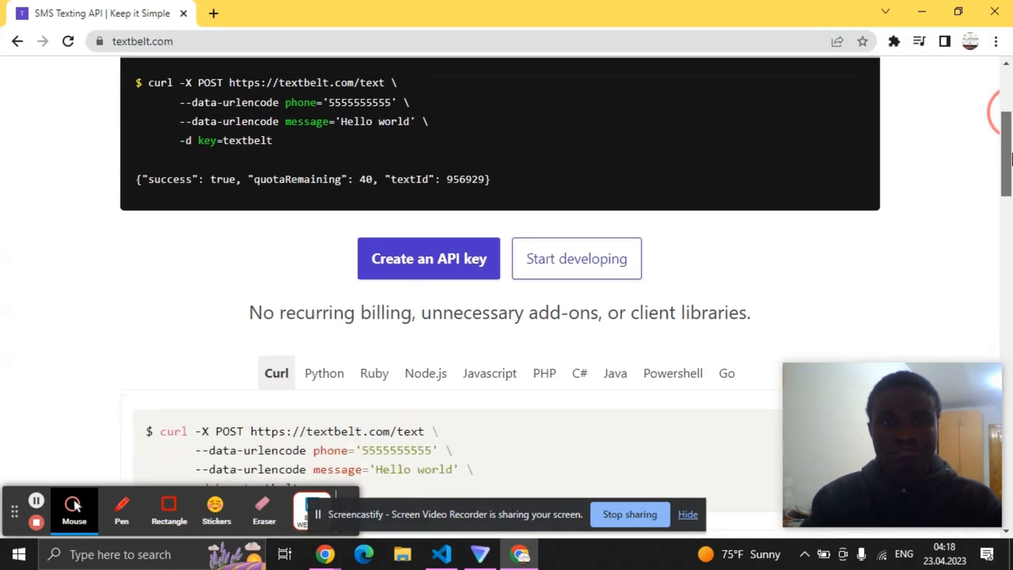
{"action": "scroll", "scroll_direction": "down", "scroll_amount": 3}
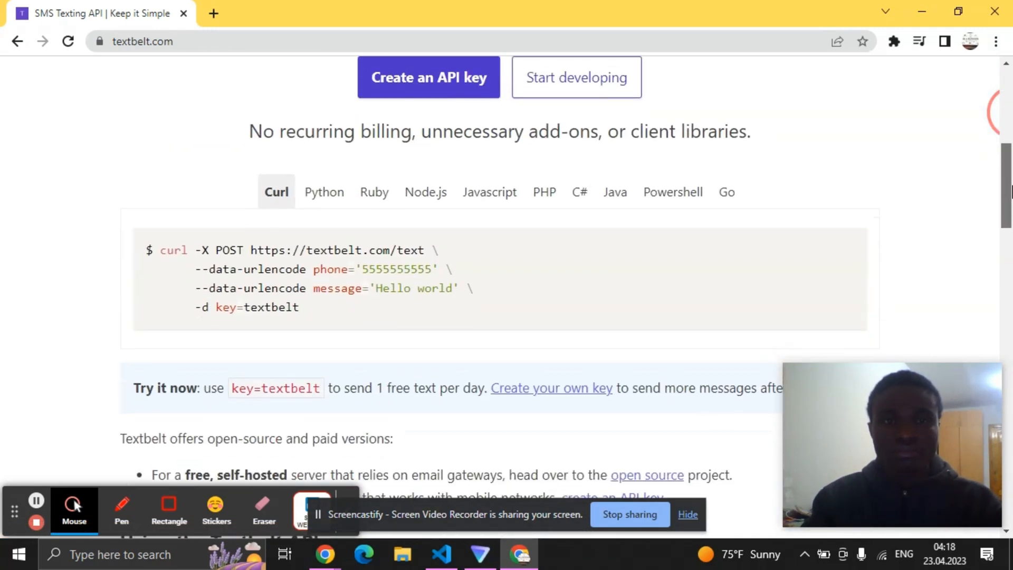
{"action": "scroll", "scroll_direction": "down", "scroll_amount": 3}
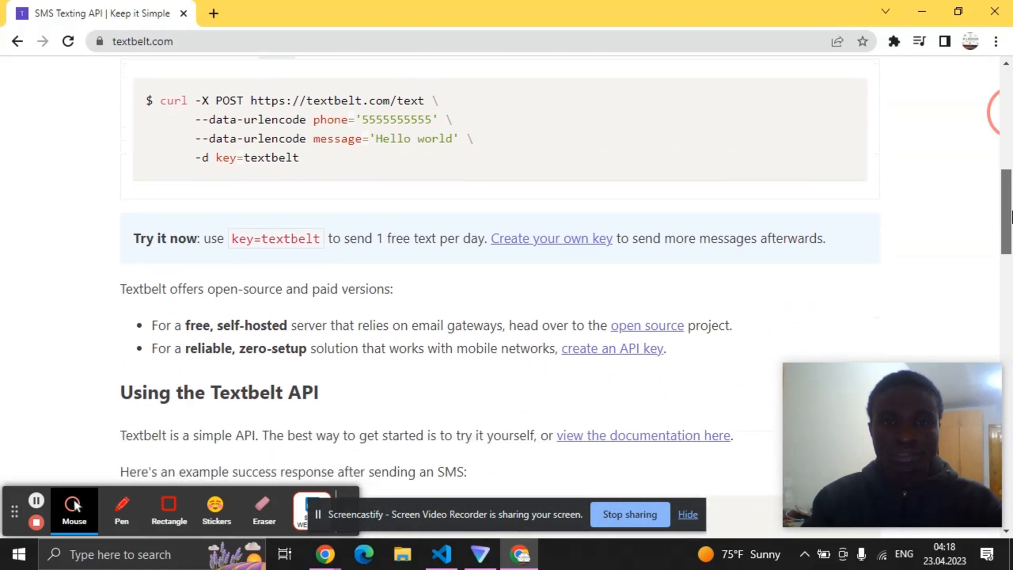
{"action": "scroll", "scroll_direction": "up", "scroll_amount": 3}
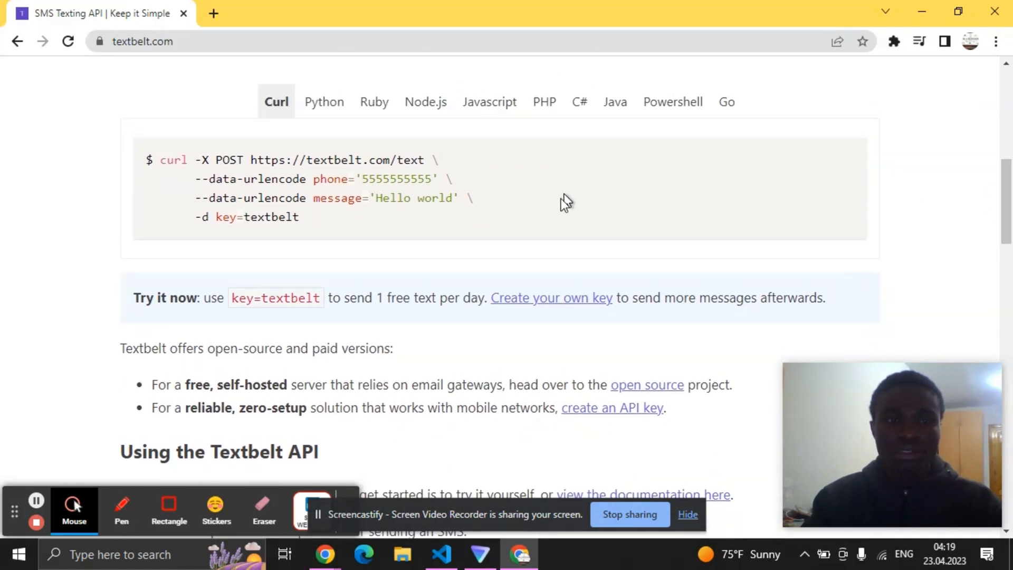
{"action": "left_click", "coordinate": [319, 297]}
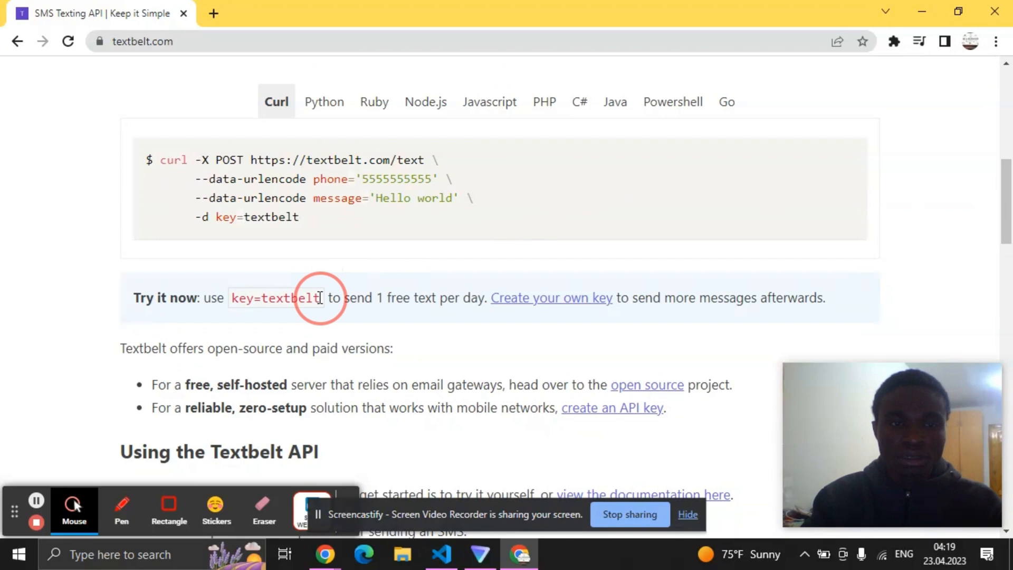
{"action": "double_click", "coordinate": [275, 298]}
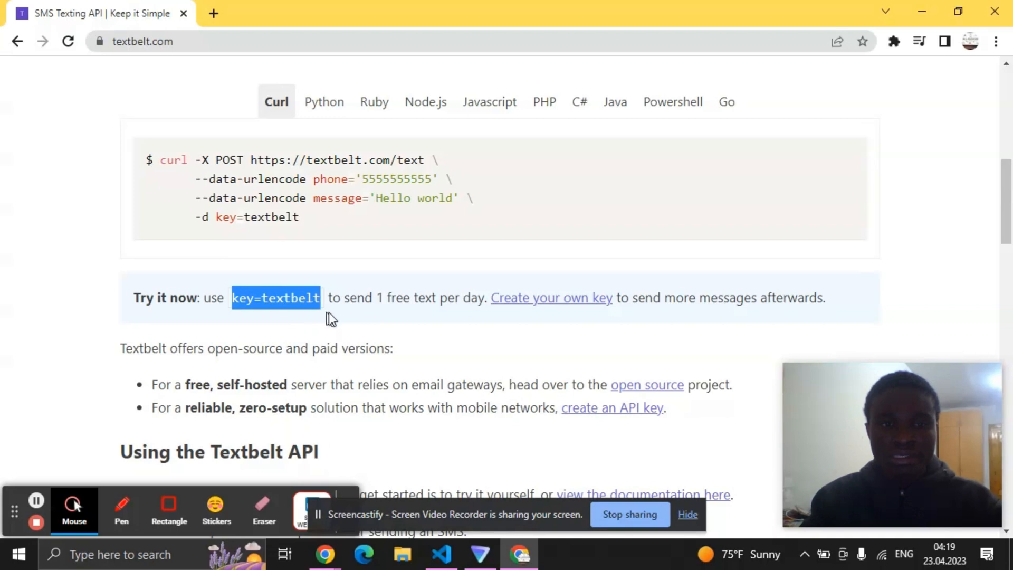
{"action": "mouse_move", "coordinate": [342, 319]}
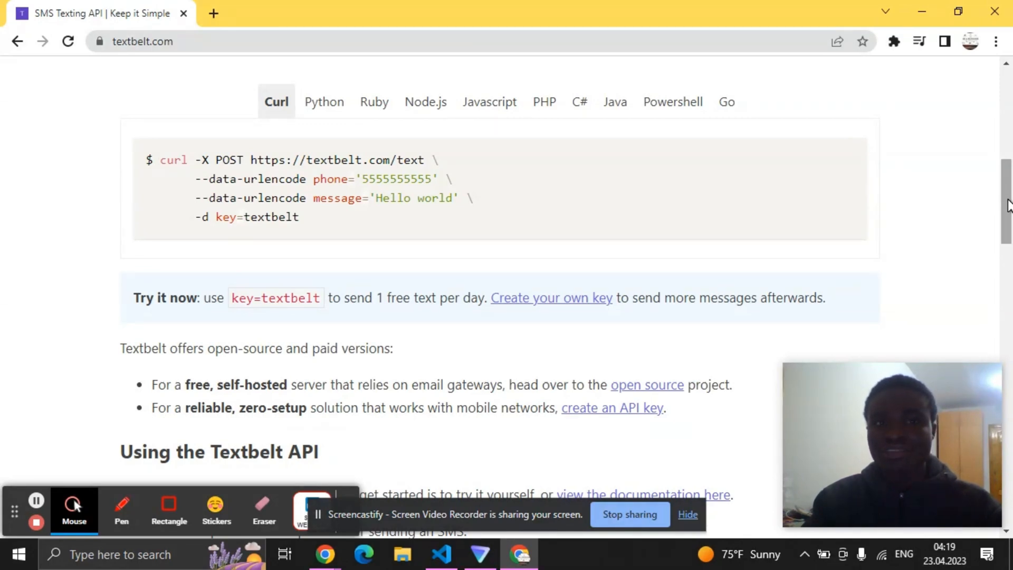
{"action": "mouse_move", "coordinate": [559, 274]}
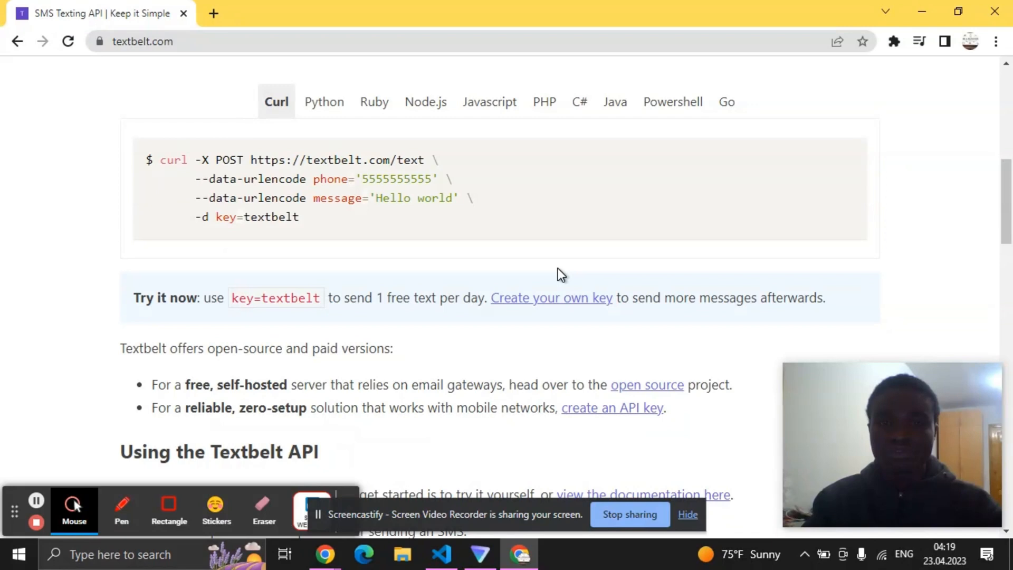
{"action": "mouse_move", "coordinate": [700, 191]}
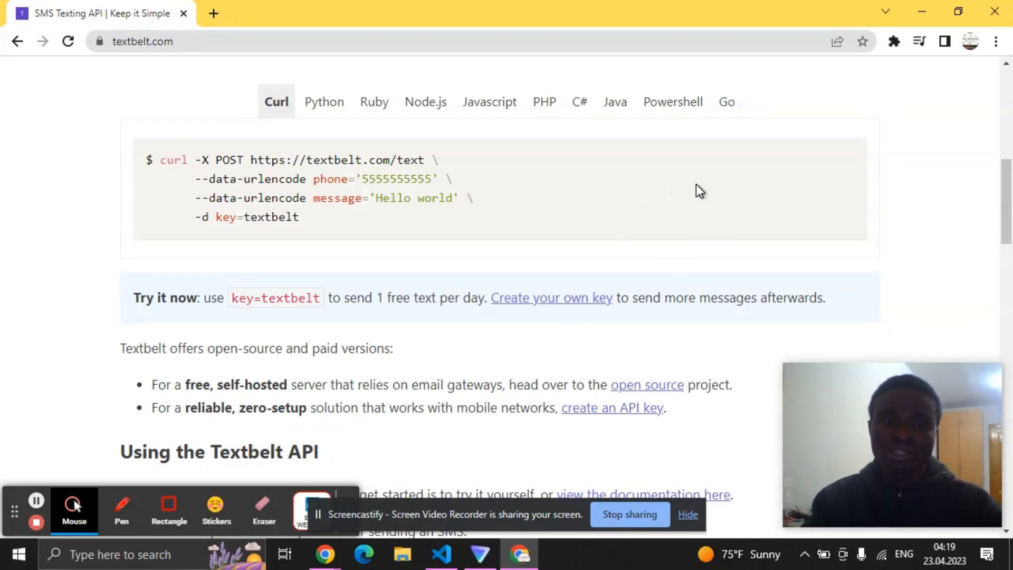
{"action": "mouse_move", "coordinate": [323, 165]}
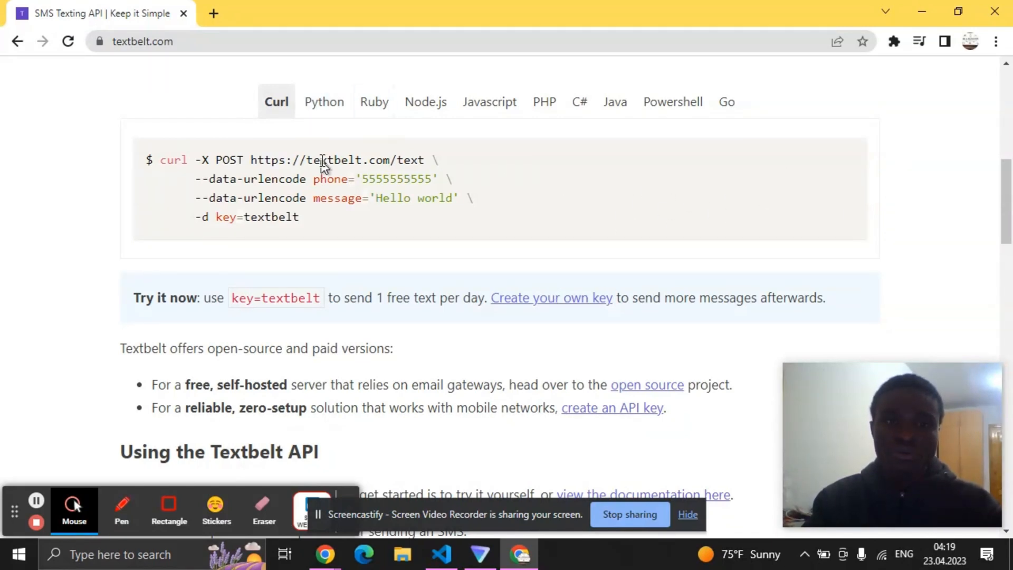
{"action": "mouse_move", "coordinate": [328, 140]}
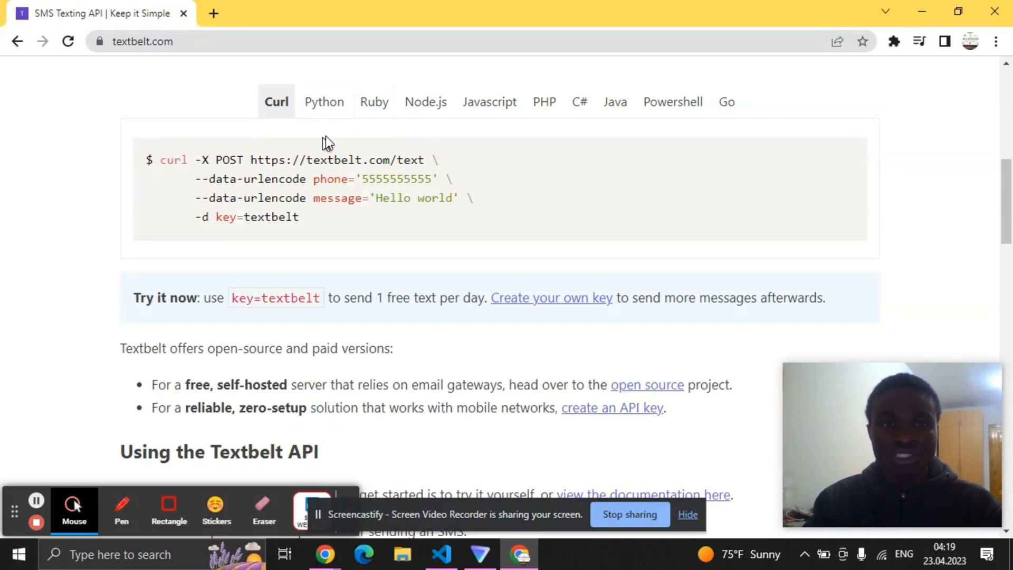
Switch the example to Python and copy its requests-based SMS code.
{"action": "left_click", "coordinate": [324, 102]}
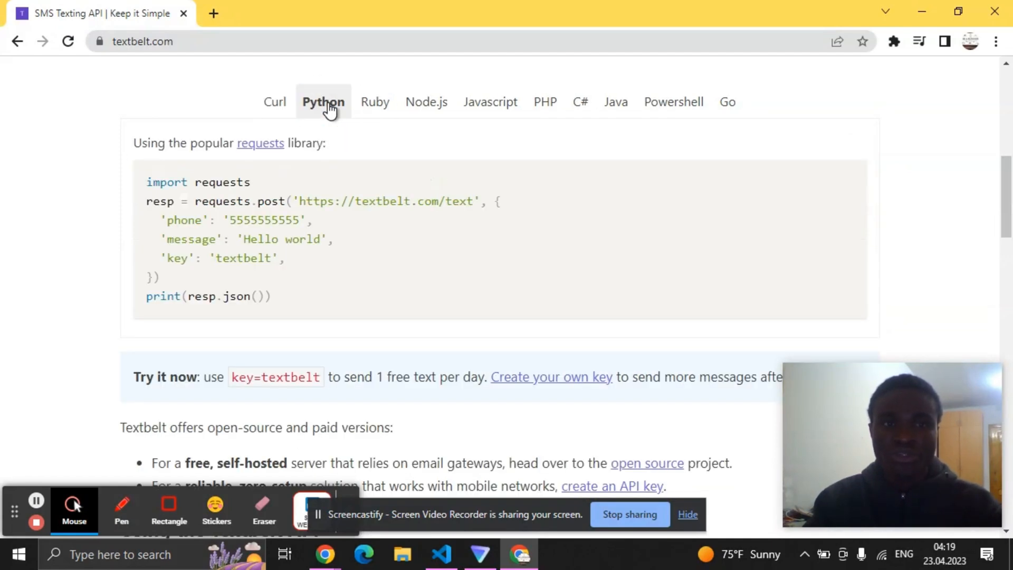
{"action": "mouse_move", "coordinate": [183, 201]}
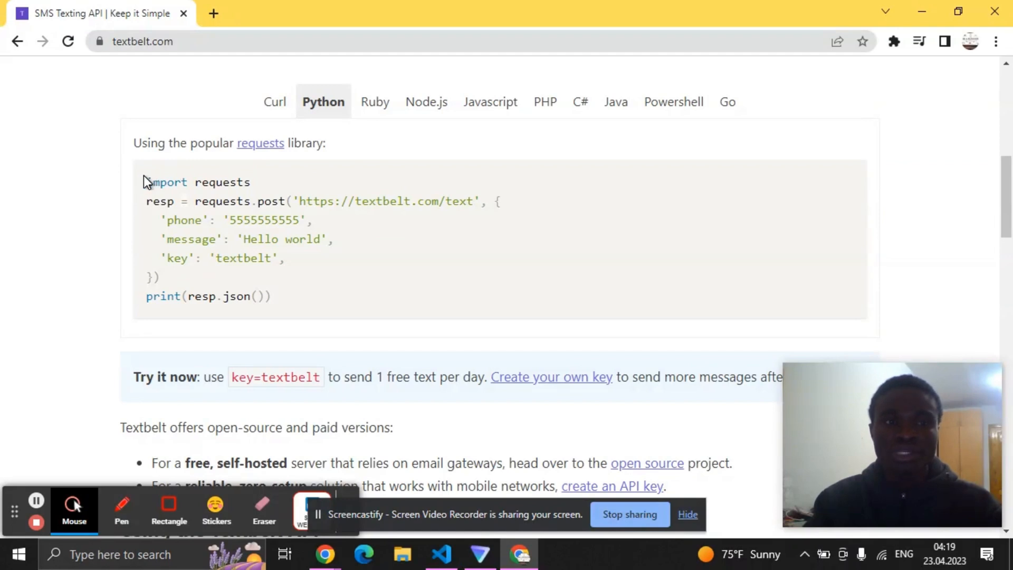
{"action": "left_click_drag", "start_coordinate": [148, 182], "coordinate": [265, 297]}
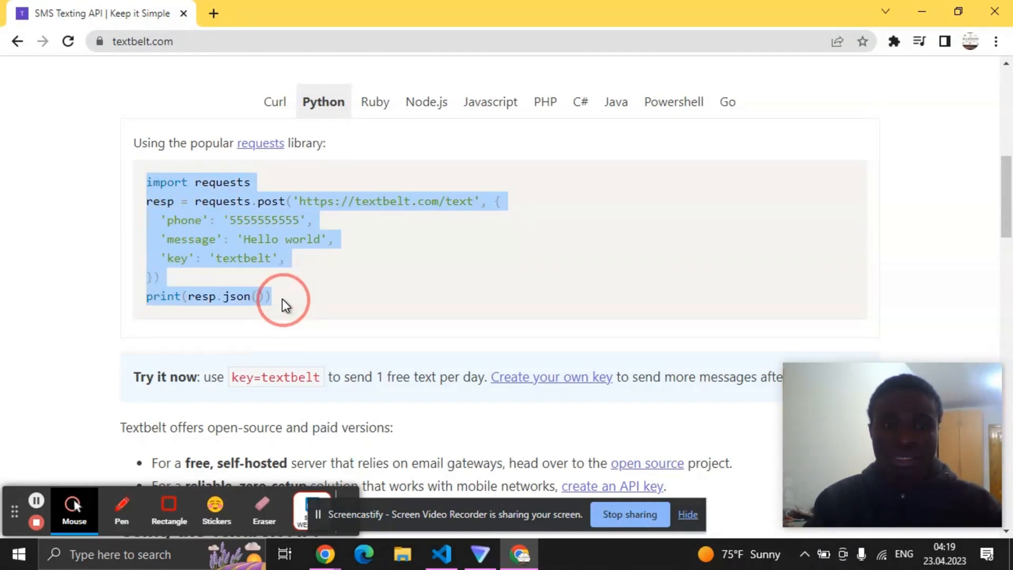
{"action": "right_click", "coordinate": [284, 301]}
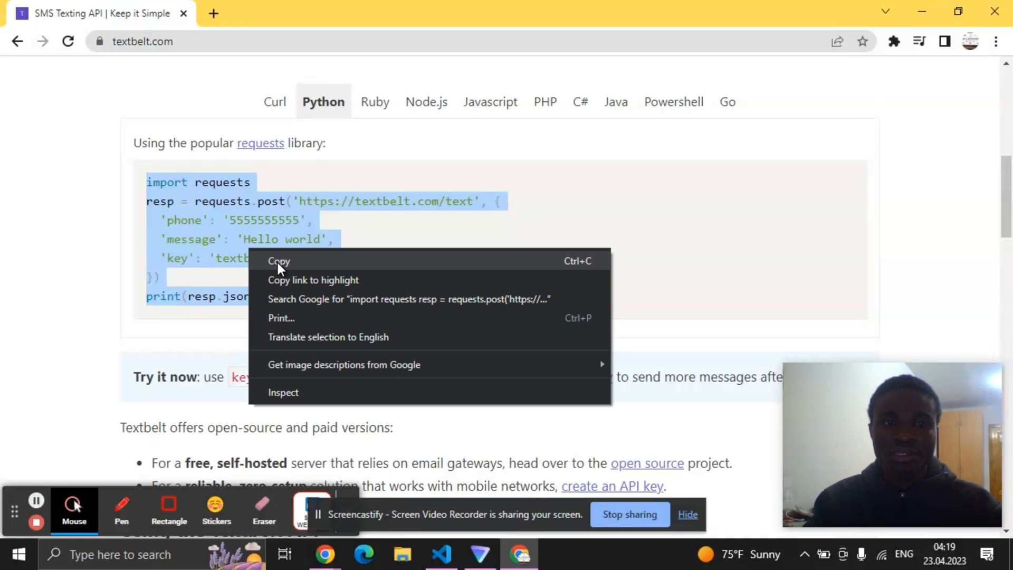
{"action": "left_click", "coordinate": [279, 261]}
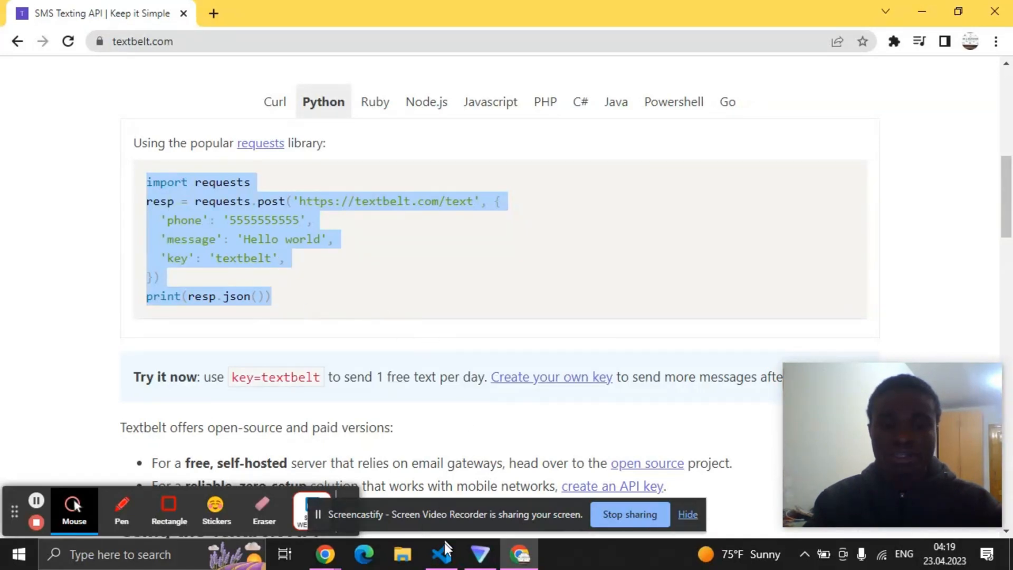
Paste the Textbelt Hello world requests example into send_sms.py.
{"action": "left_click", "coordinate": [441, 554]}
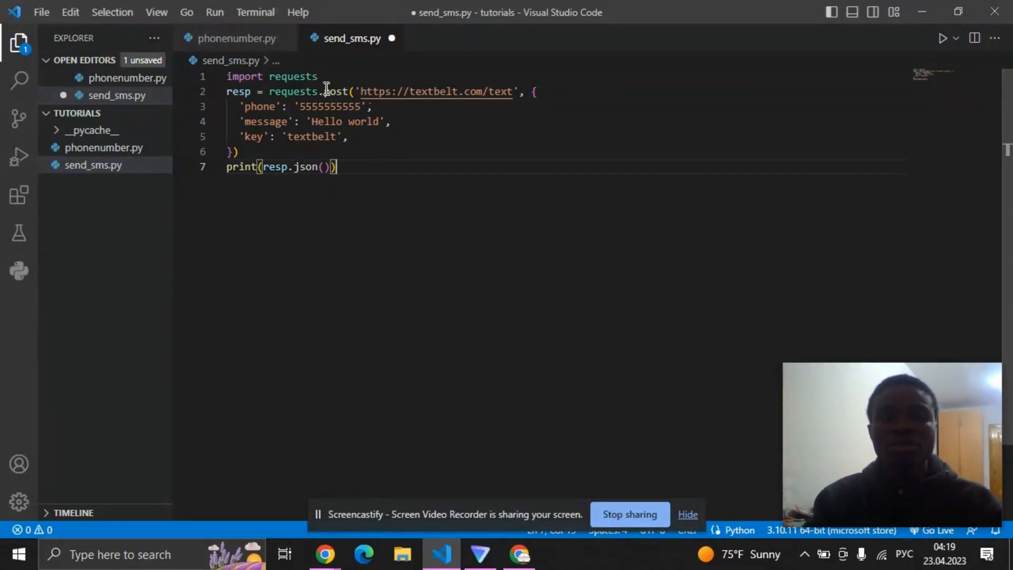
{"action": "double_click", "coordinate": [294, 76]}
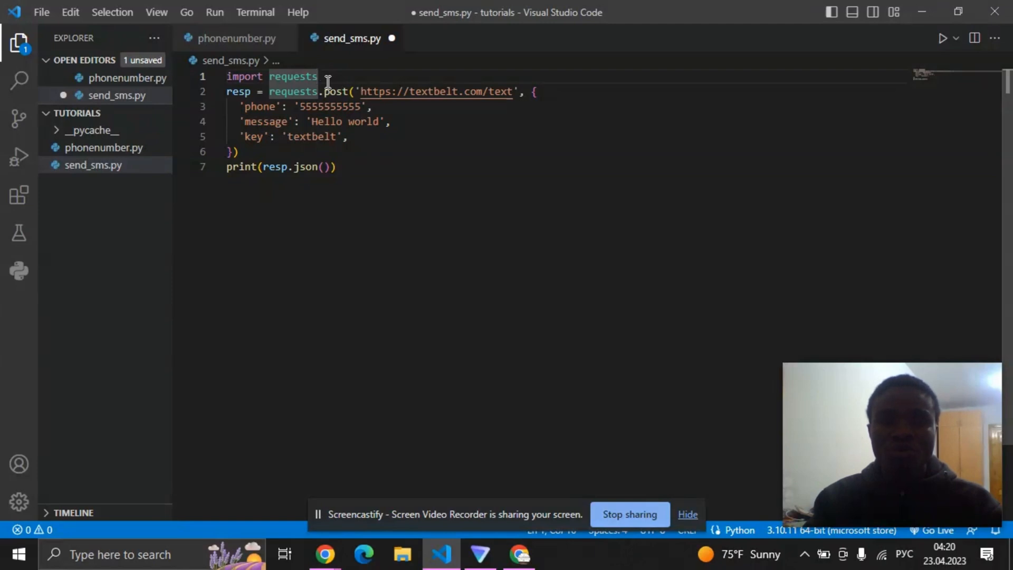
{"action": "mouse_move", "coordinate": [476, 99]}
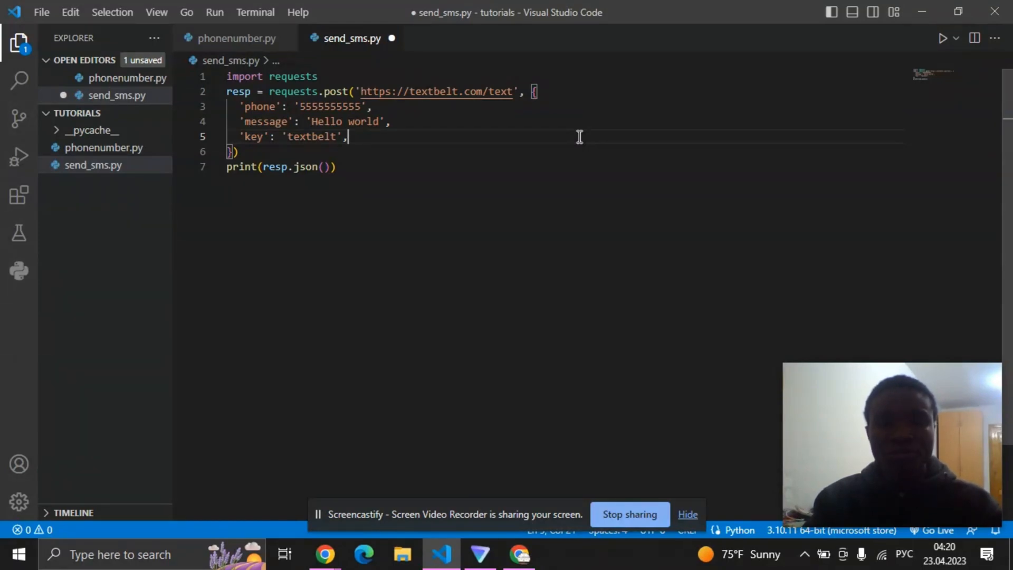
{"action": "mouse_move", "coordinate": [470, 91]}
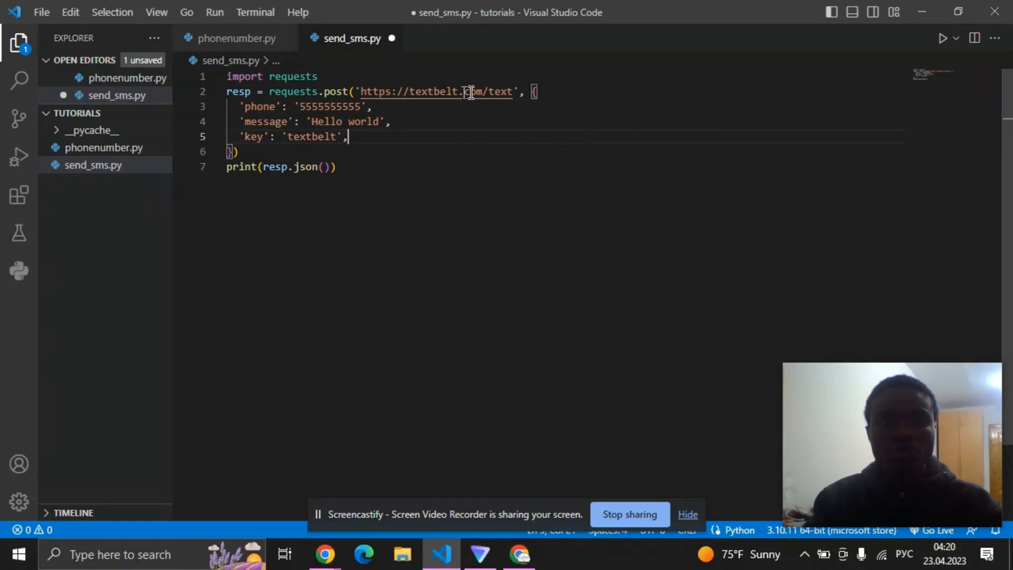
{"action": "mouse_move", "coordinate": [406, 91]}
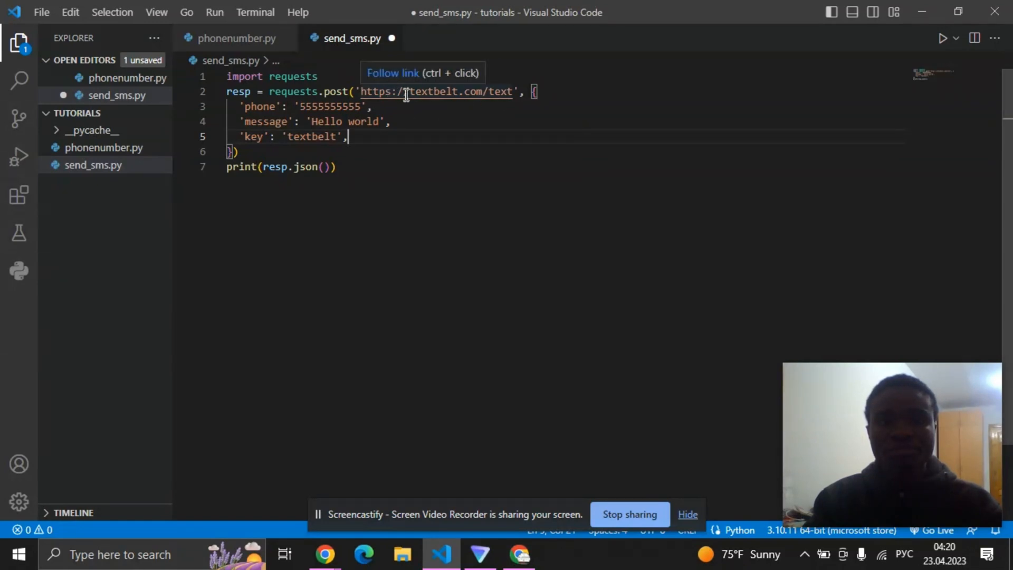
{"action": "mouse_move", "coordinate": [403, 107]}
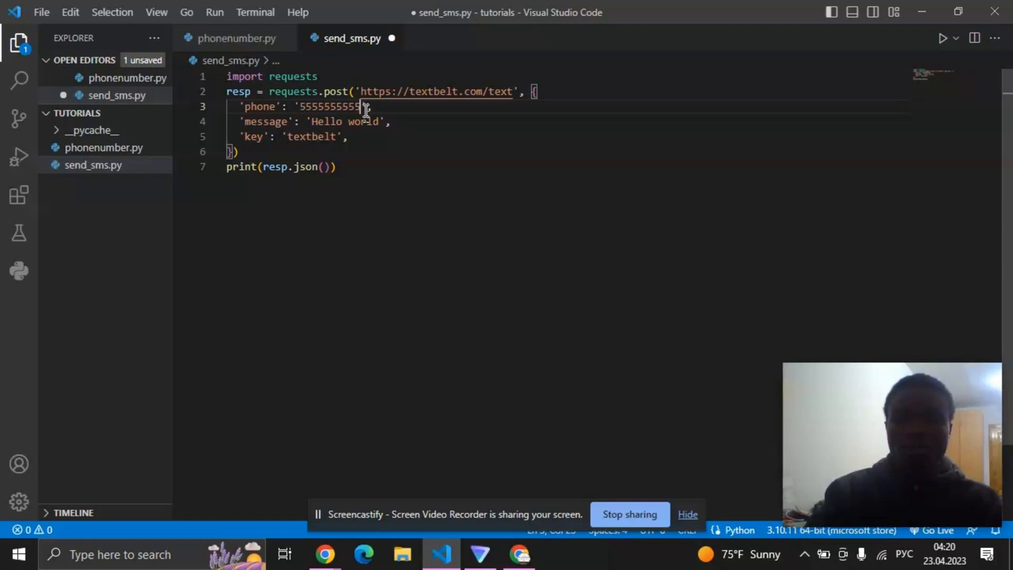
Add 'from phonenumber import phone_no' and use phone_no as the request's phone value.
{"action": "key", "text": "Backspace"}
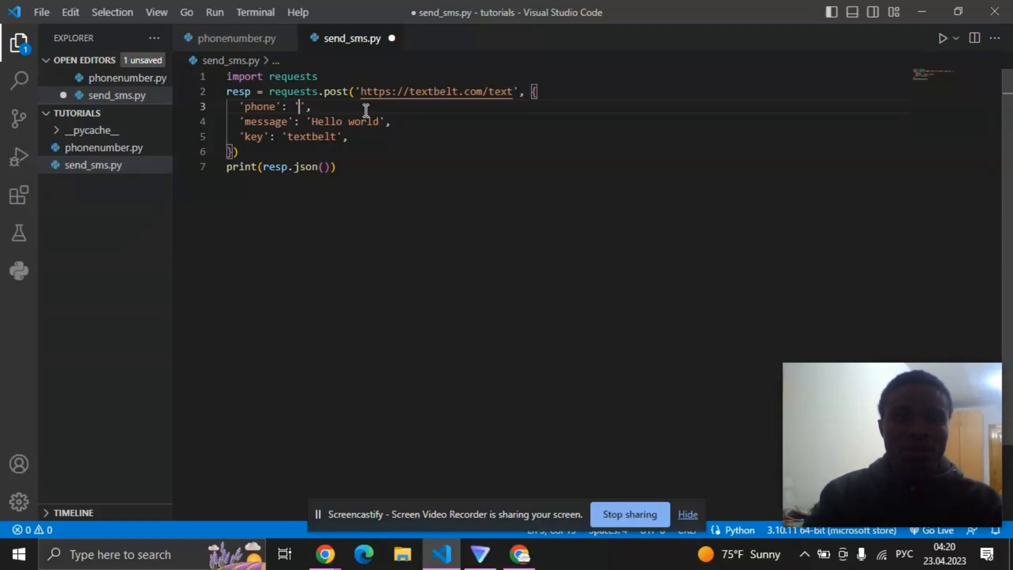
{"action": "key", "text": "Backspace"}
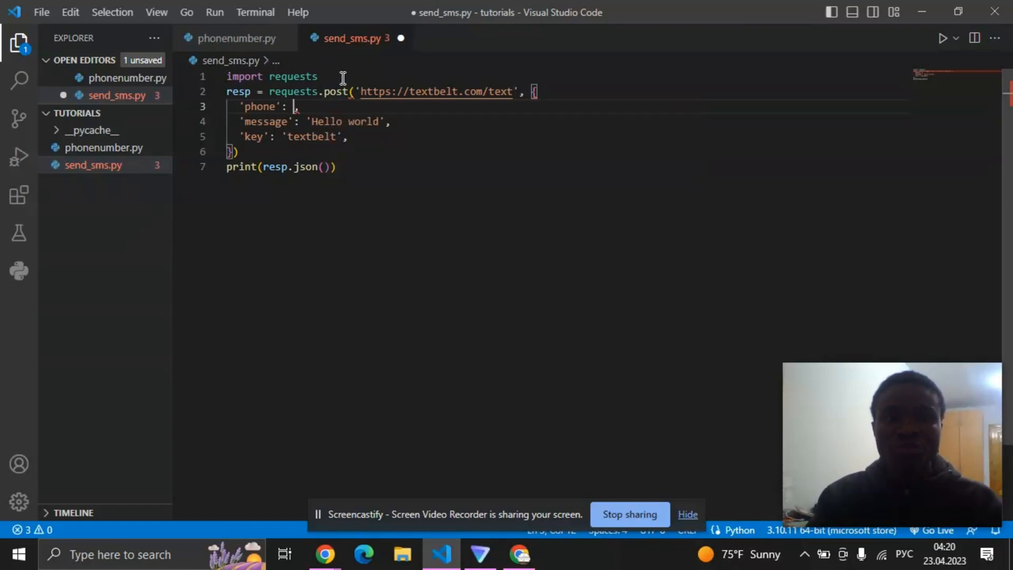
{"action": "mouse_move", "coordinate": [233, 39]}
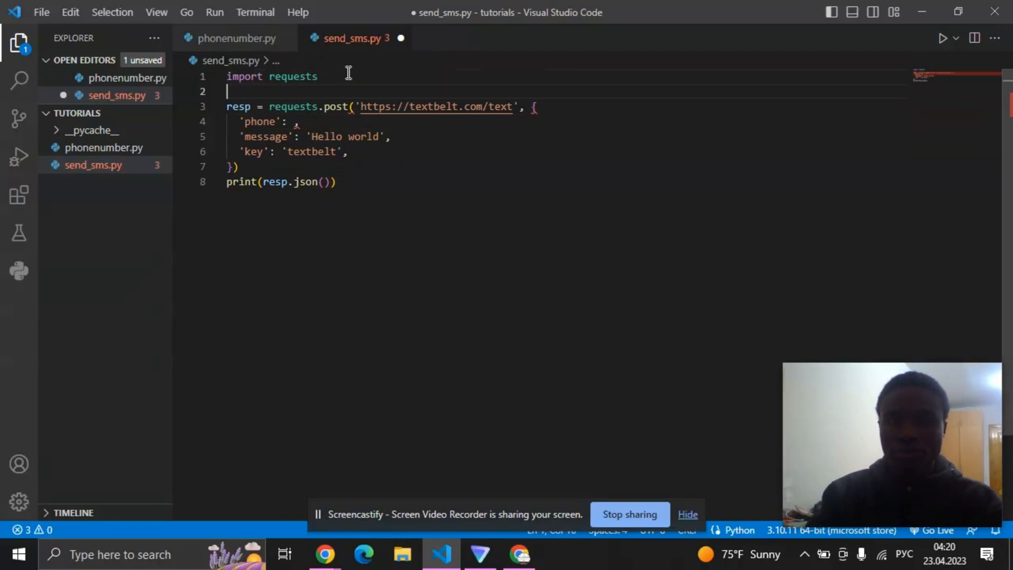
{"action": "type", "text": "a"}
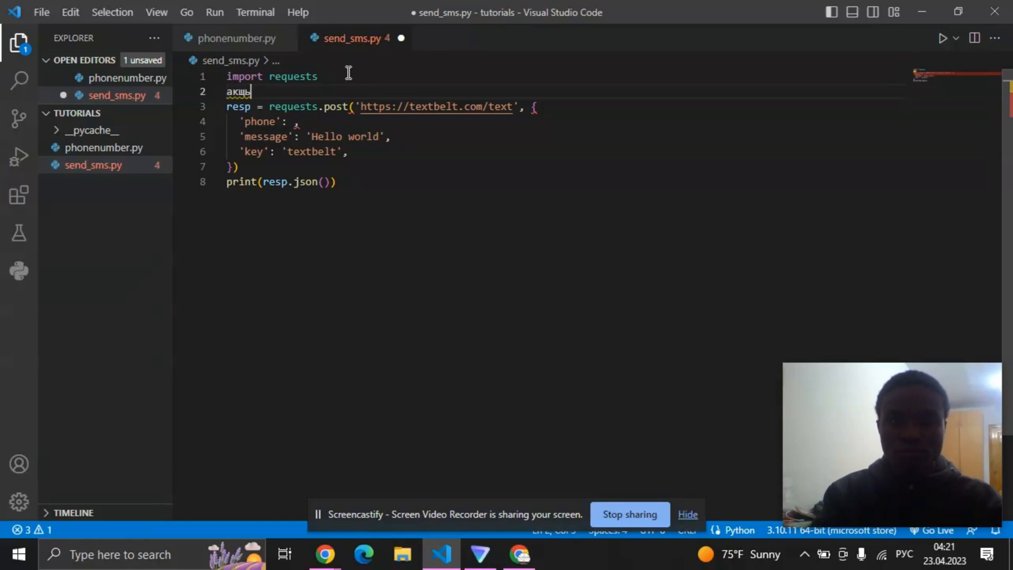
{"action": "key", "text": "Backspace"}
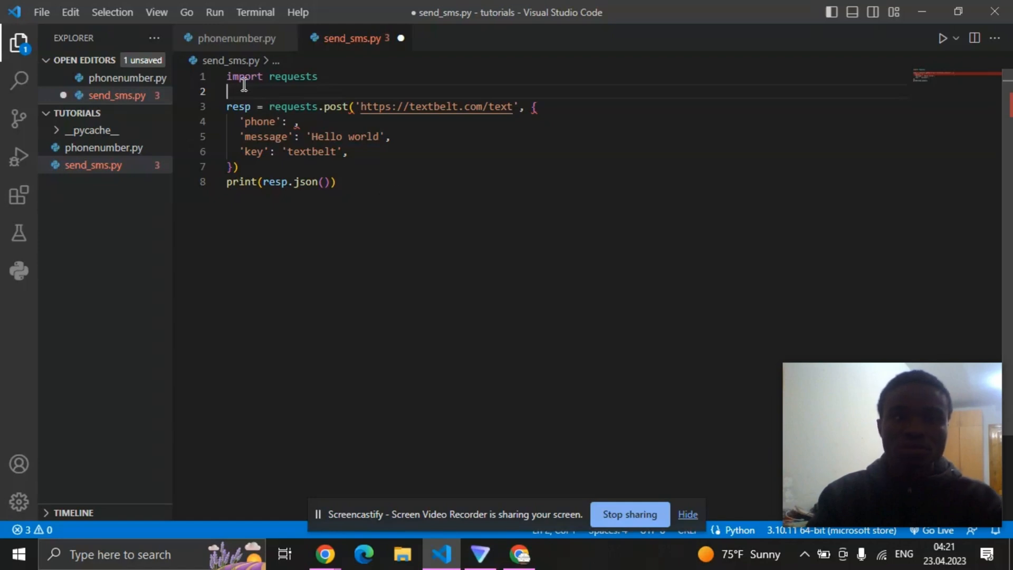
{"action": "type", "text": "f"}
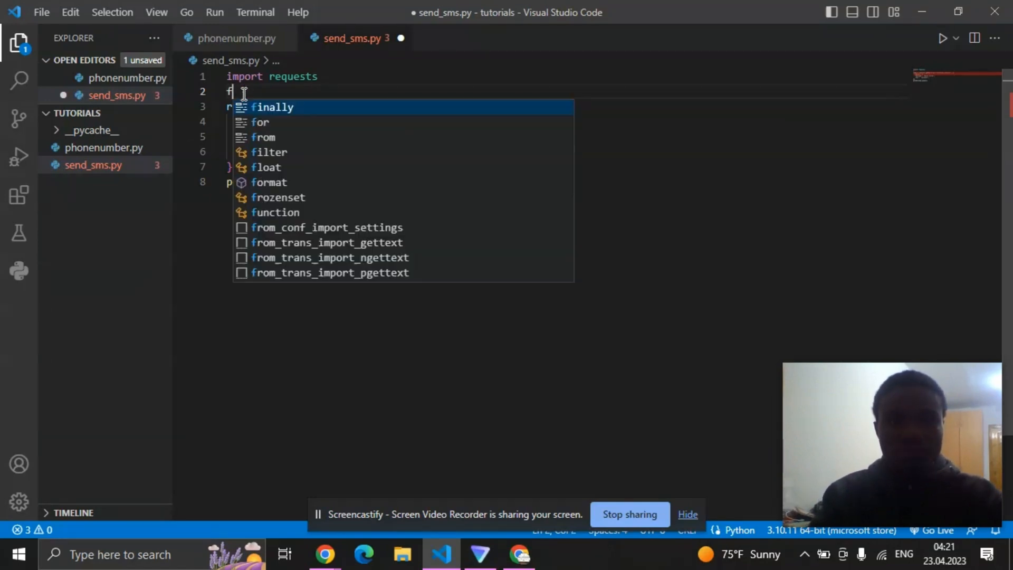
{"action": "type", "text": "rom"}
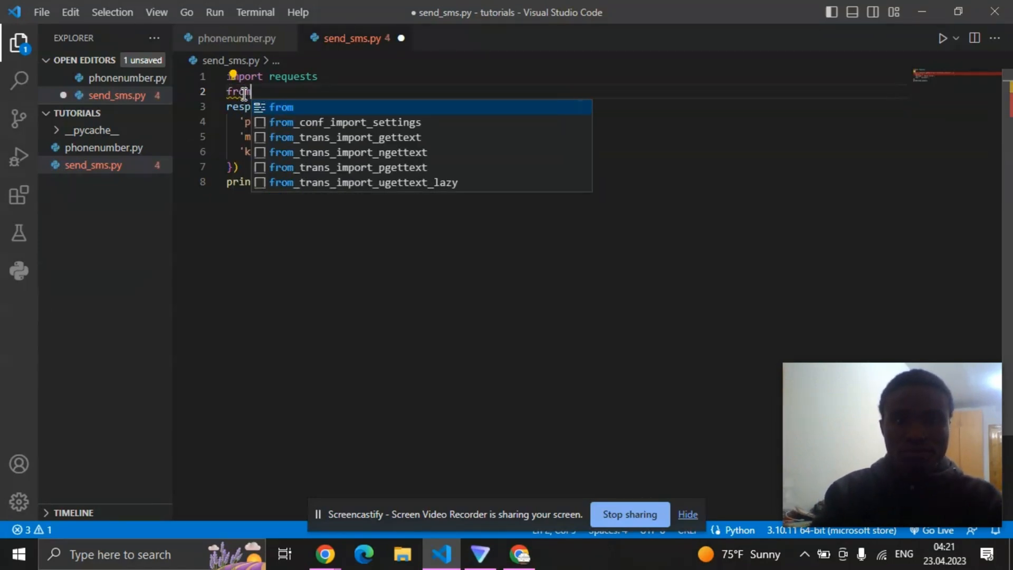
{"action": "type", "text": "phonenumber"}
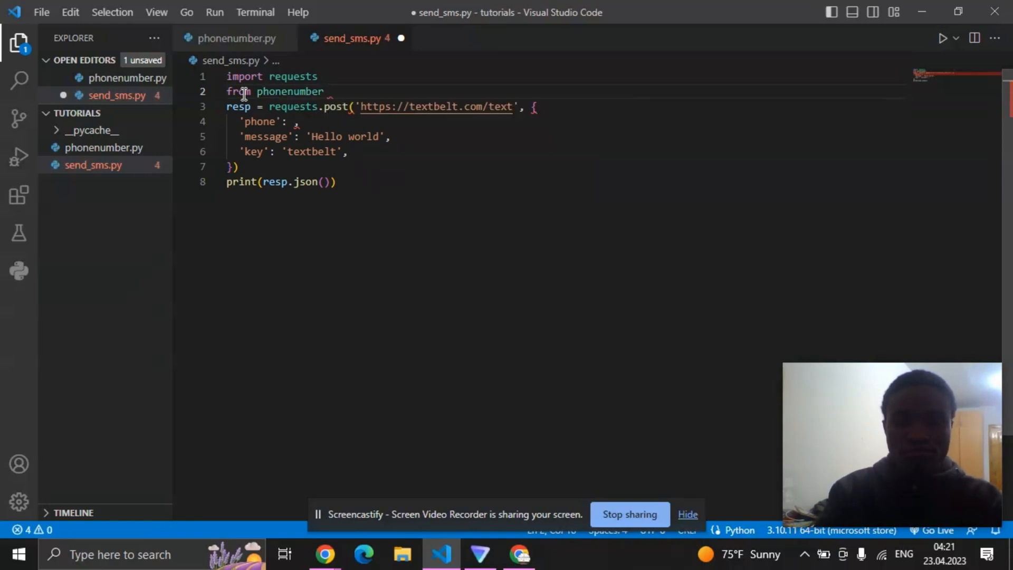
{"action": "type", "text": "import"}
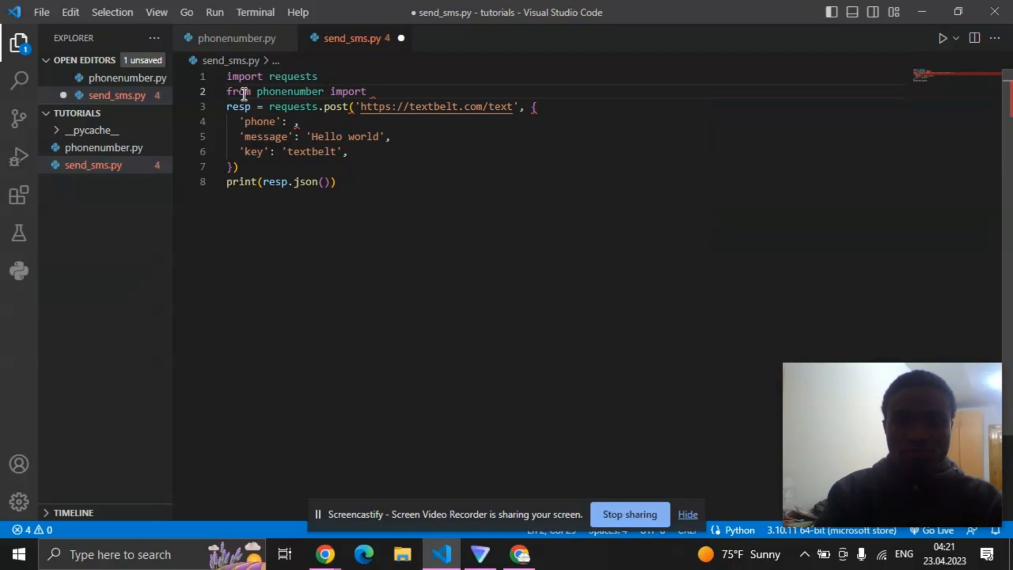
{"action": "type", "text": "phone_no"}
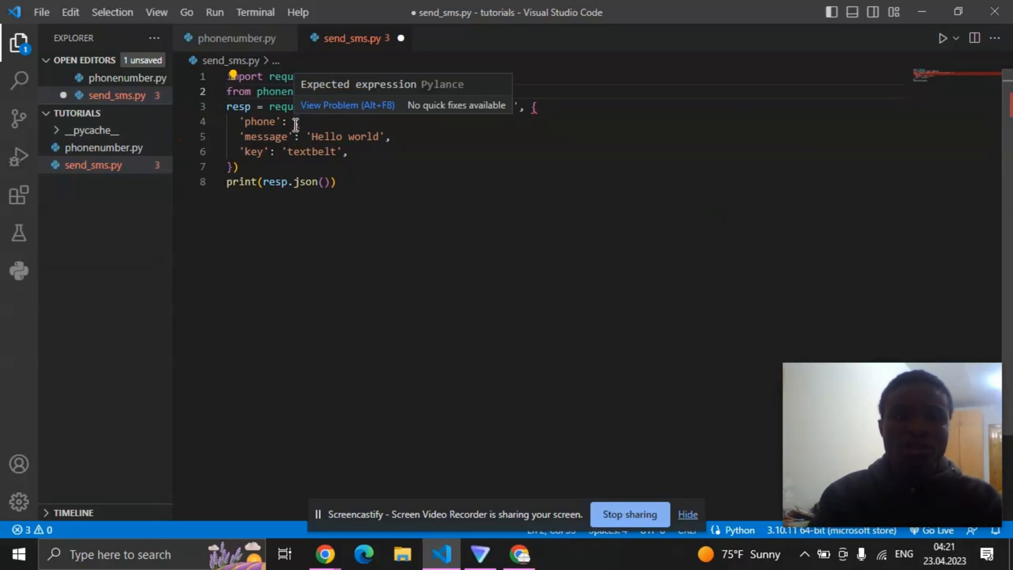
{"action": "type", "text": "phone_no,"}
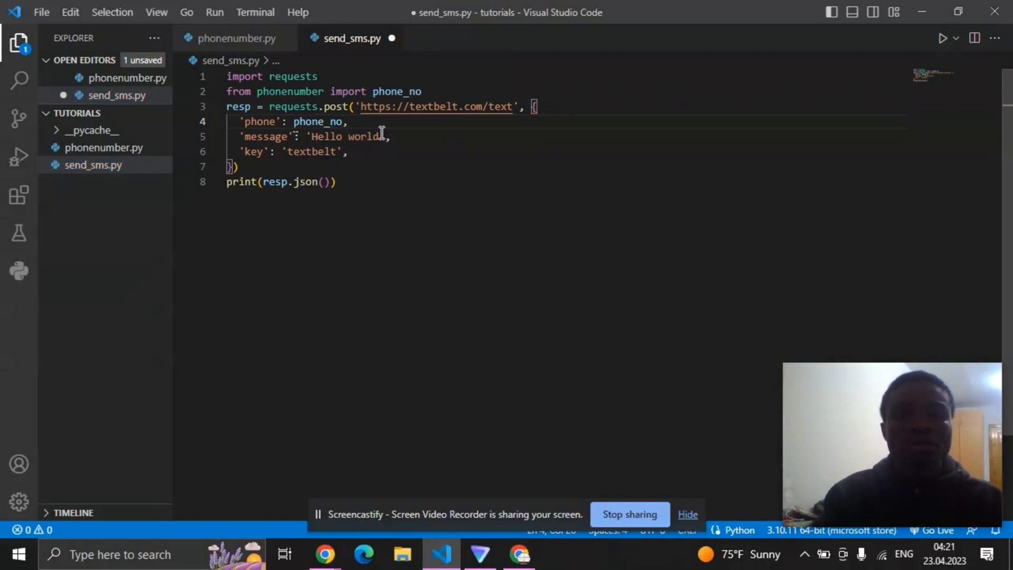
{"action": "mouse_move", "coordinate": [521, 232]}
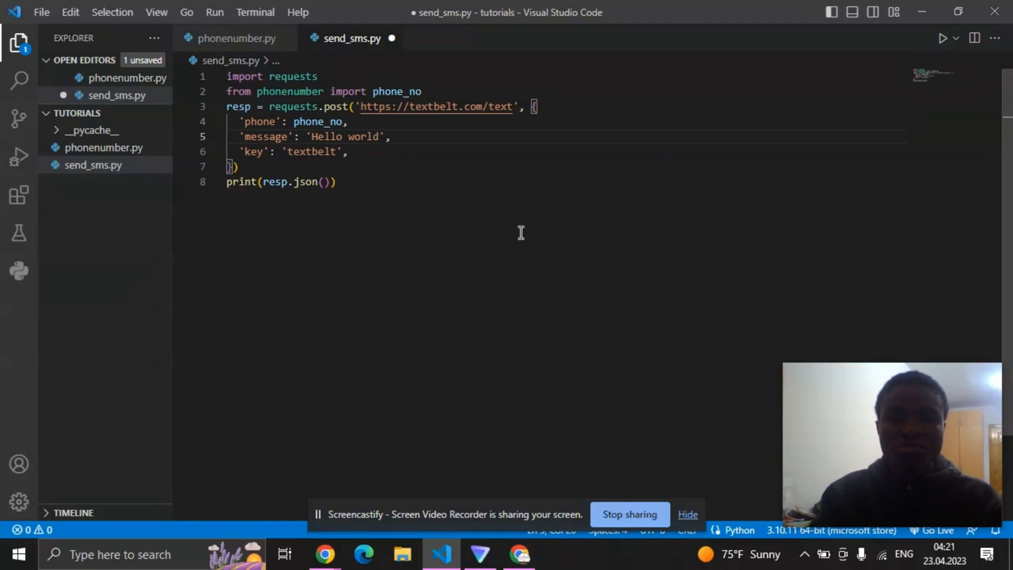
Rewrite the message string to 'Hello, this is a tutorial. Please Ignore'.
{"action": "key", "text": "Backspace"}
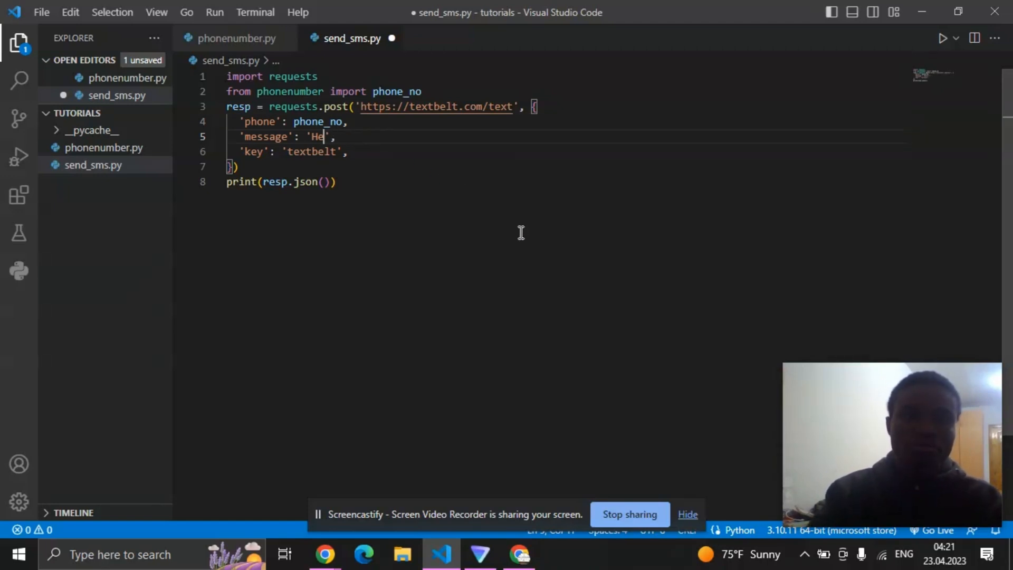
{"action": "key", "text": "Backspace"}
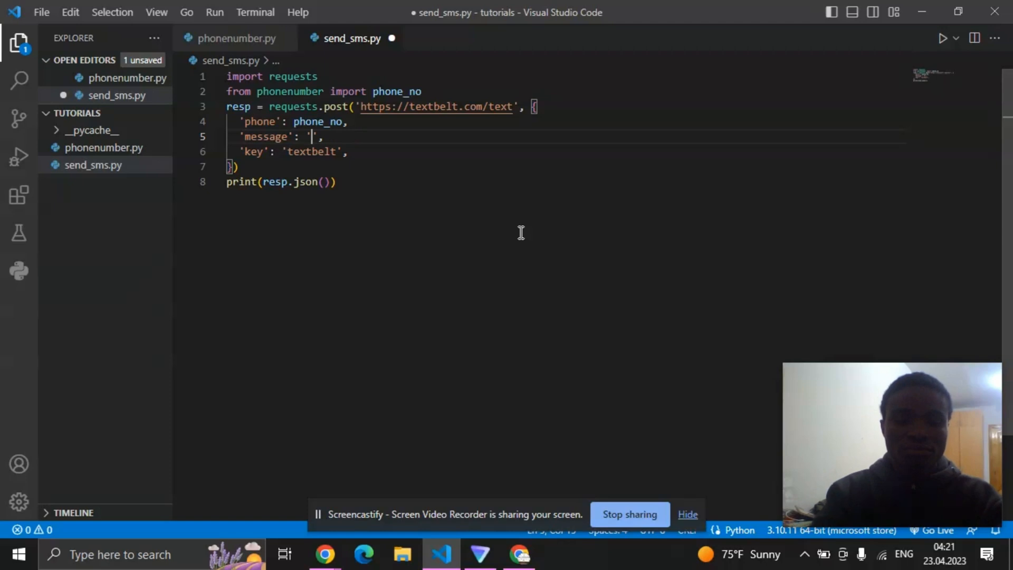
{"action": "type", "text": "Hell"}
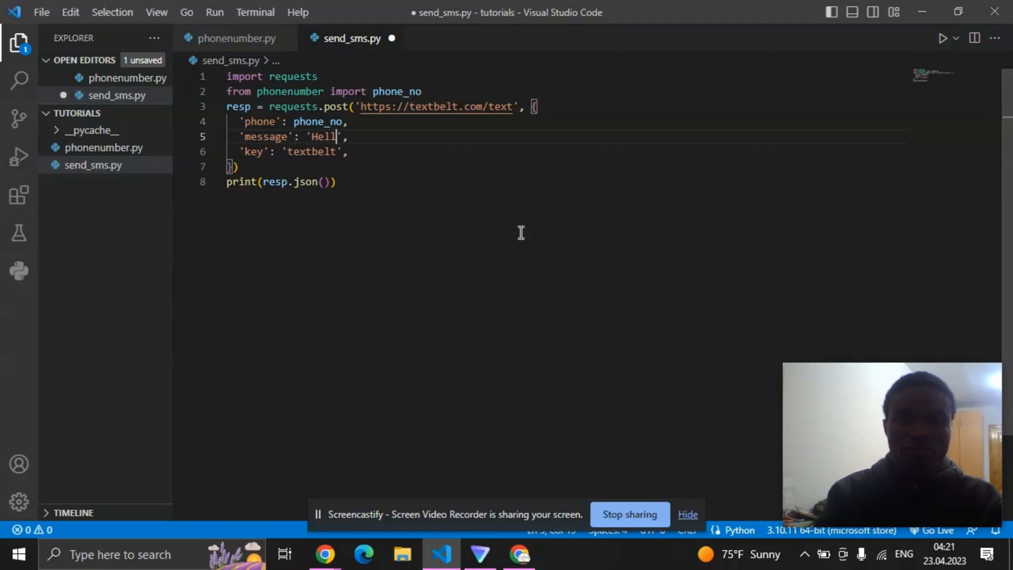
{"action": "type", "text": "o,"}
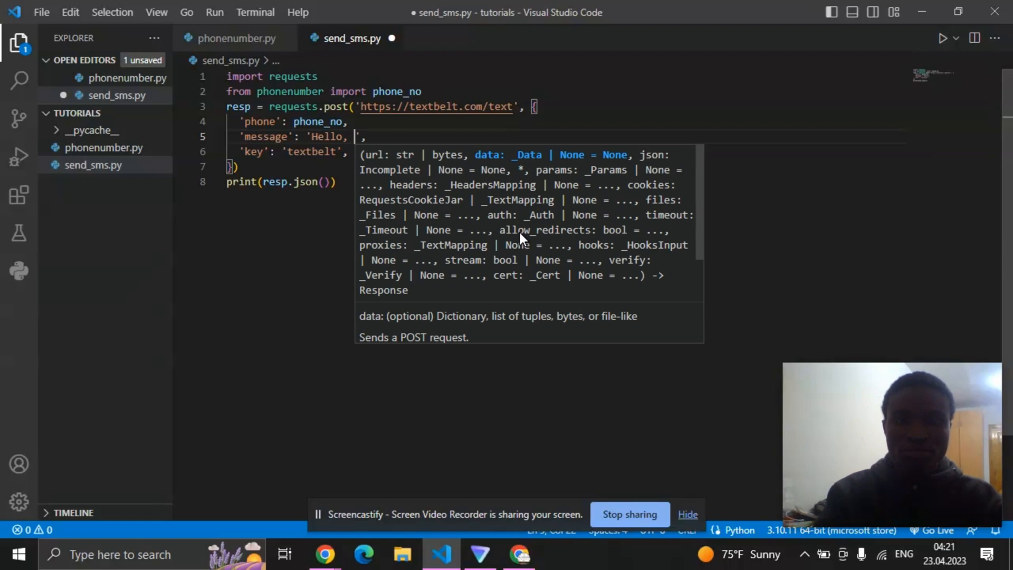
{"action": "type", "text": "I am"}
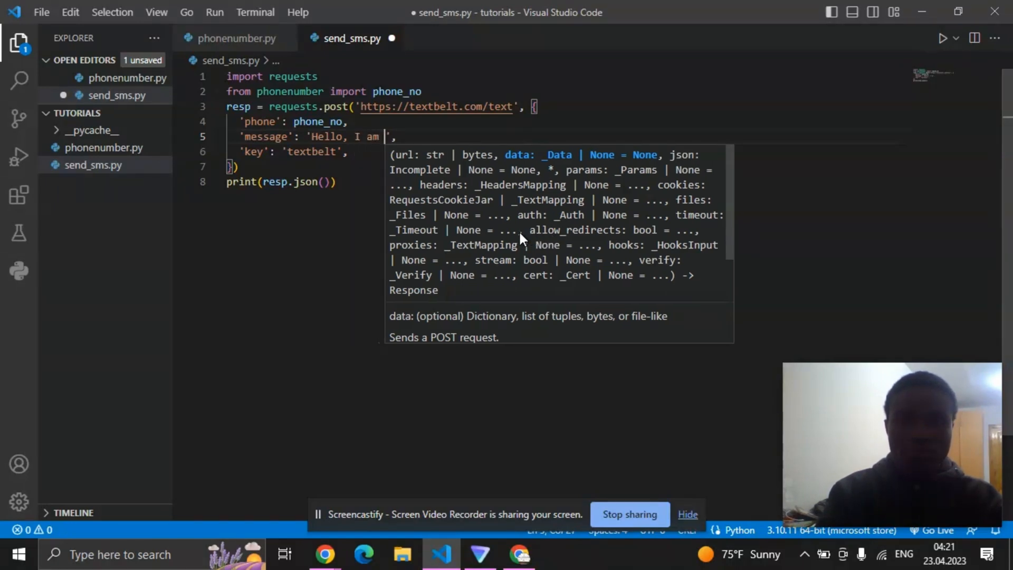
{"action": "type", "text": "just"}
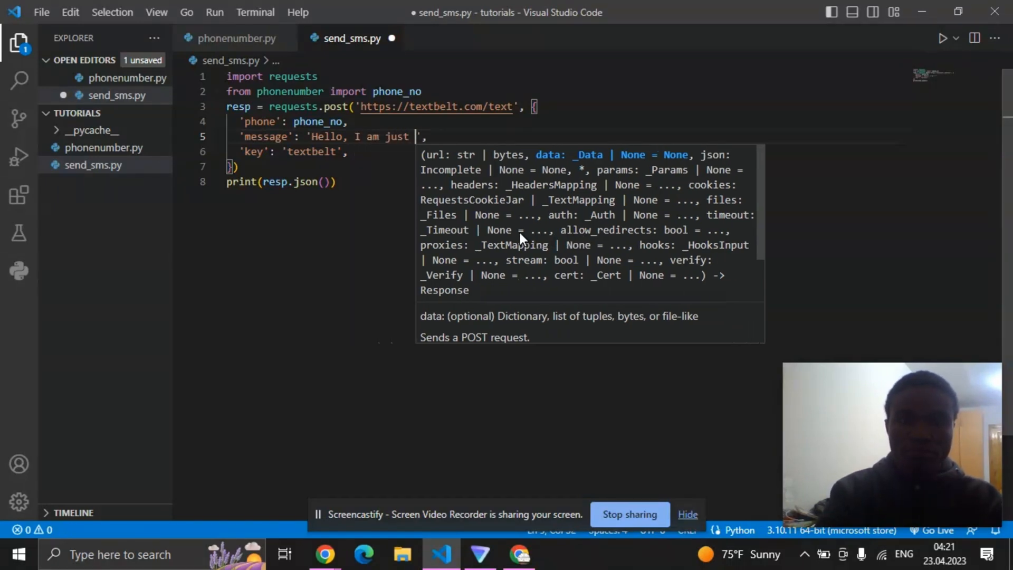
{"action": "type", "text": "te"}
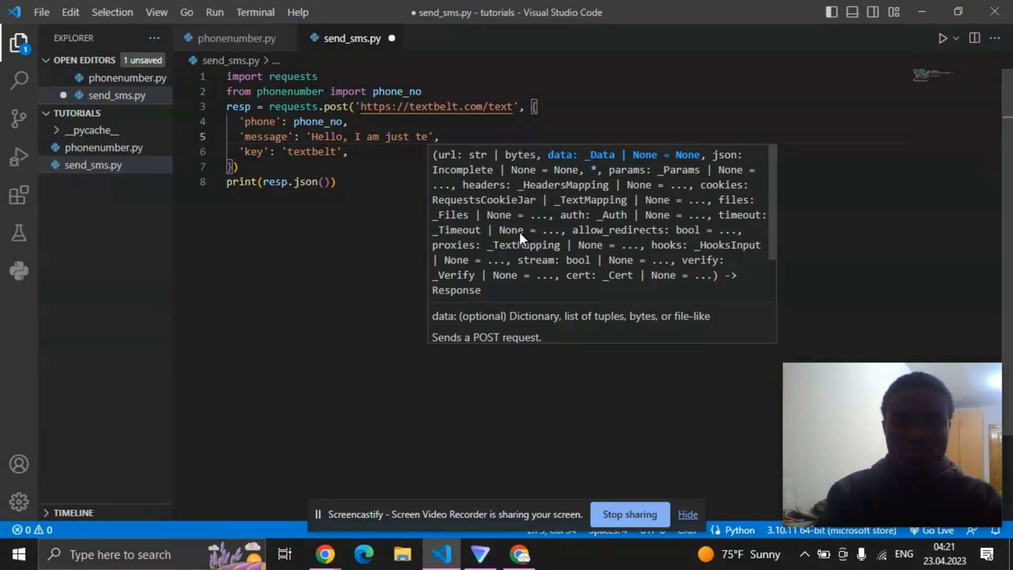
{"action": "key", "text": "BackSpace"}
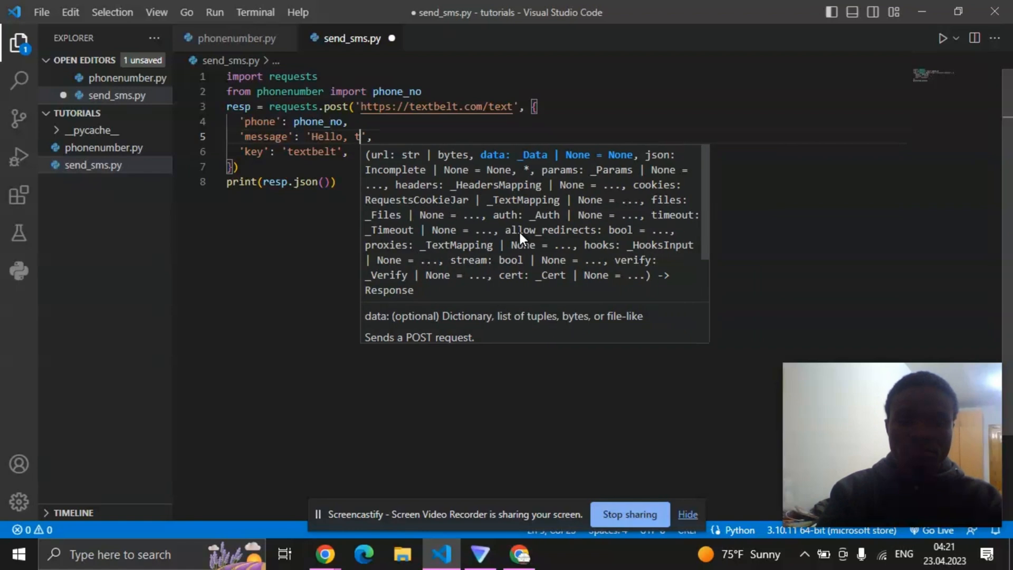
{"action": "type", "text": "his is"}
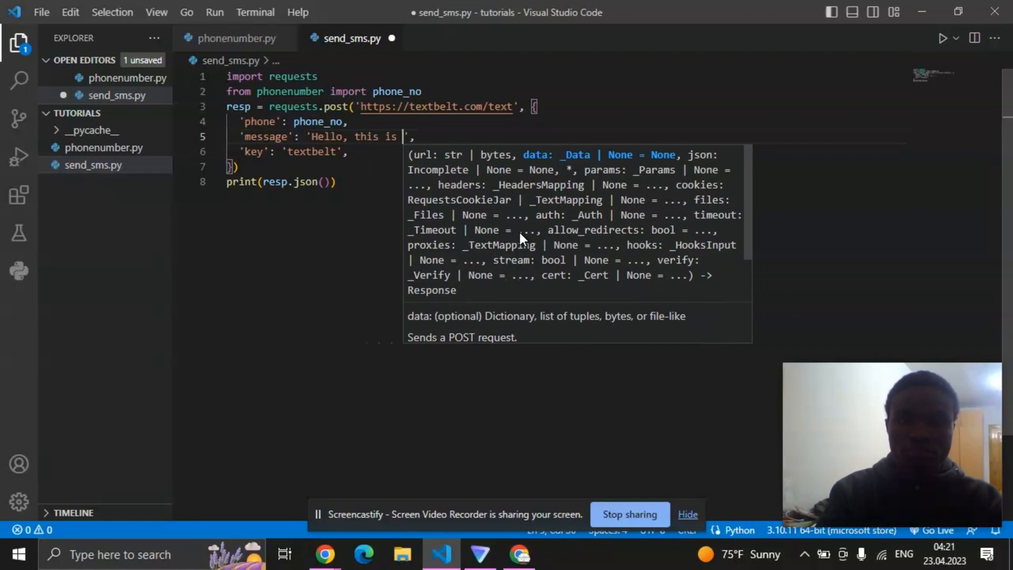
{"action": "type", "text": "a turor"}
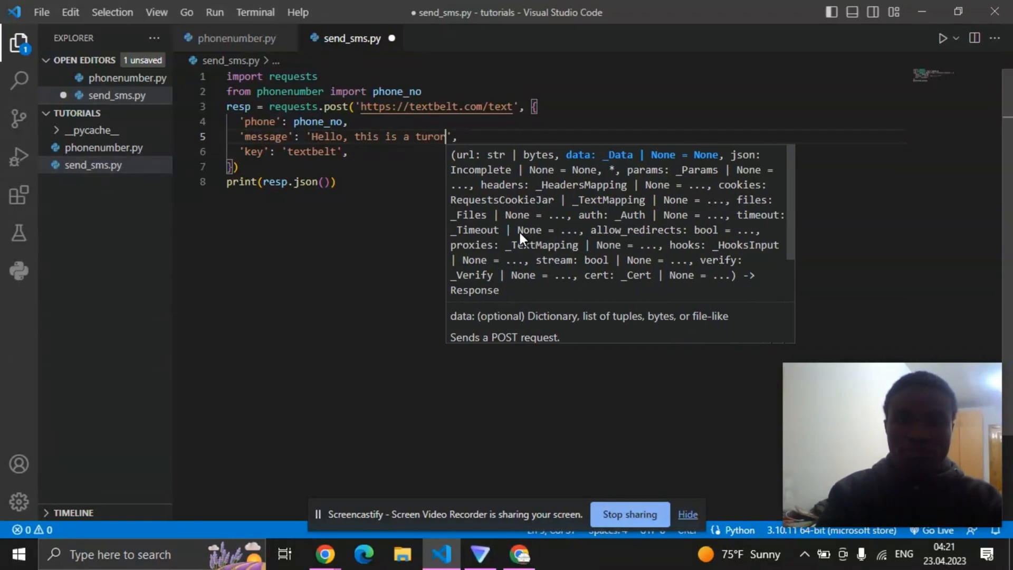
{"action": "type", "text": "tutd"}
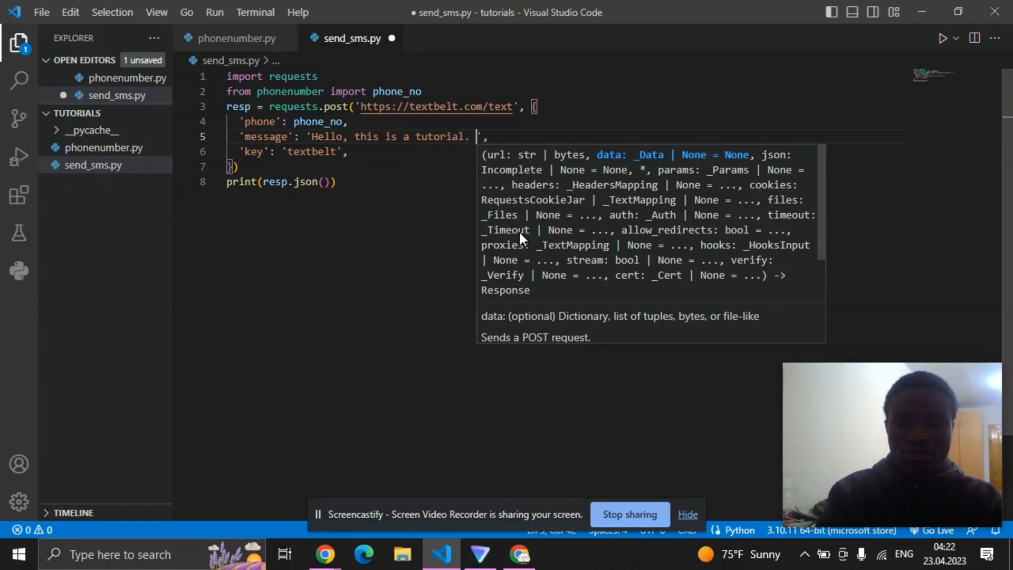
{"action": "type", "text": "Please I"}
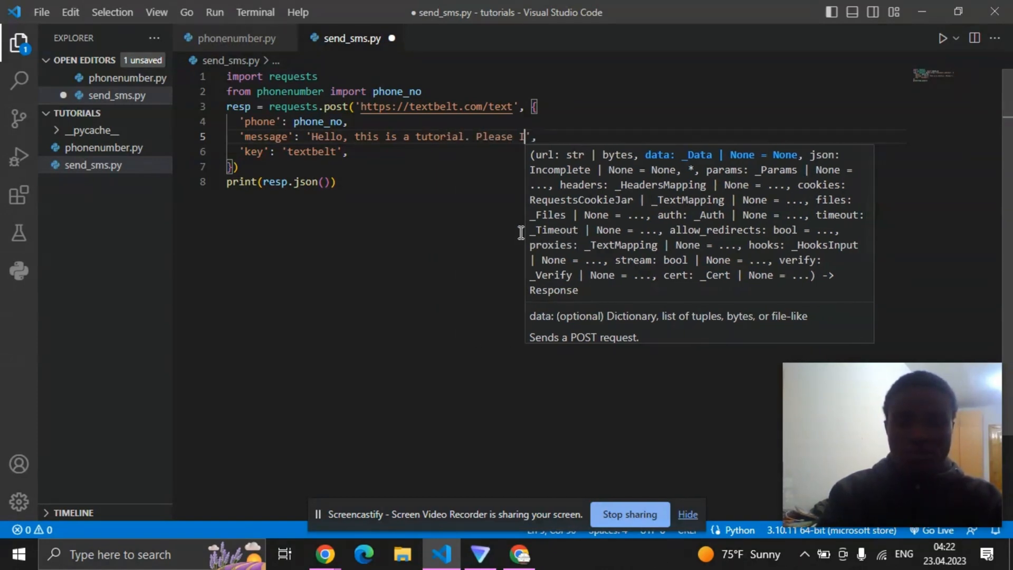
{"action": "type", "text": "gnore"}
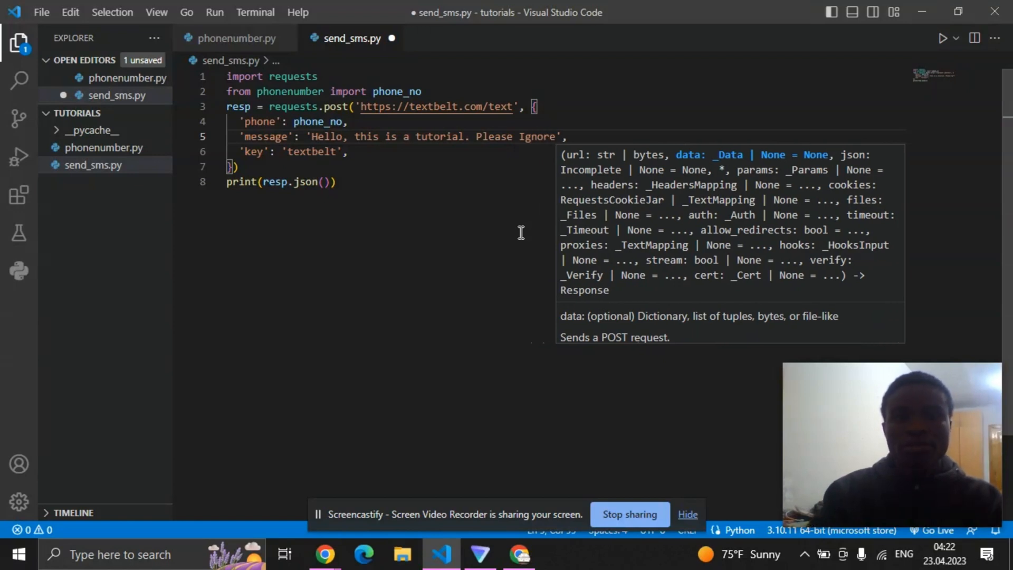
{"action": "left_click", "coordinate": [330, 151]}
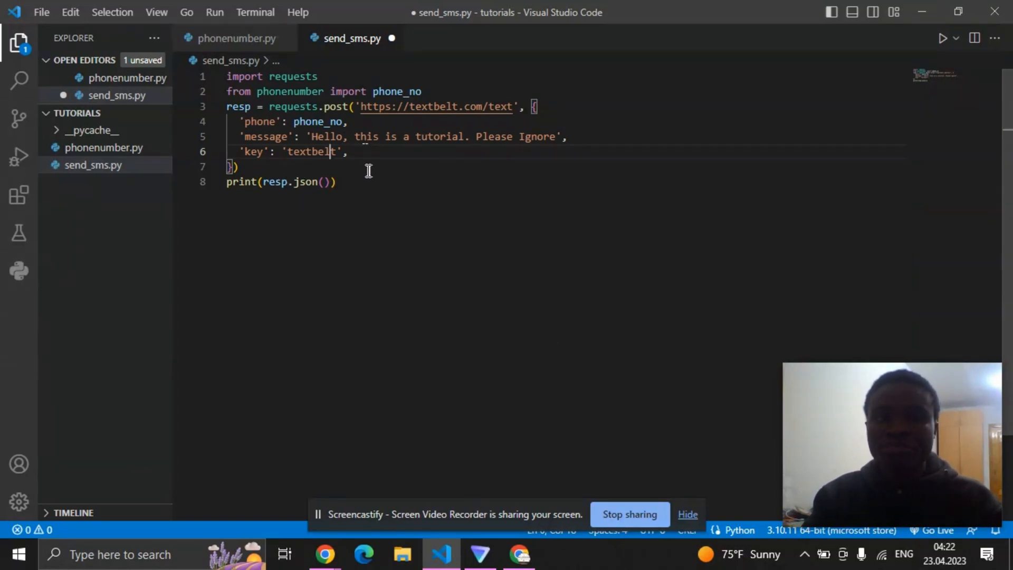
{"action": "mouse_move", "coordinate": [330, 136]}
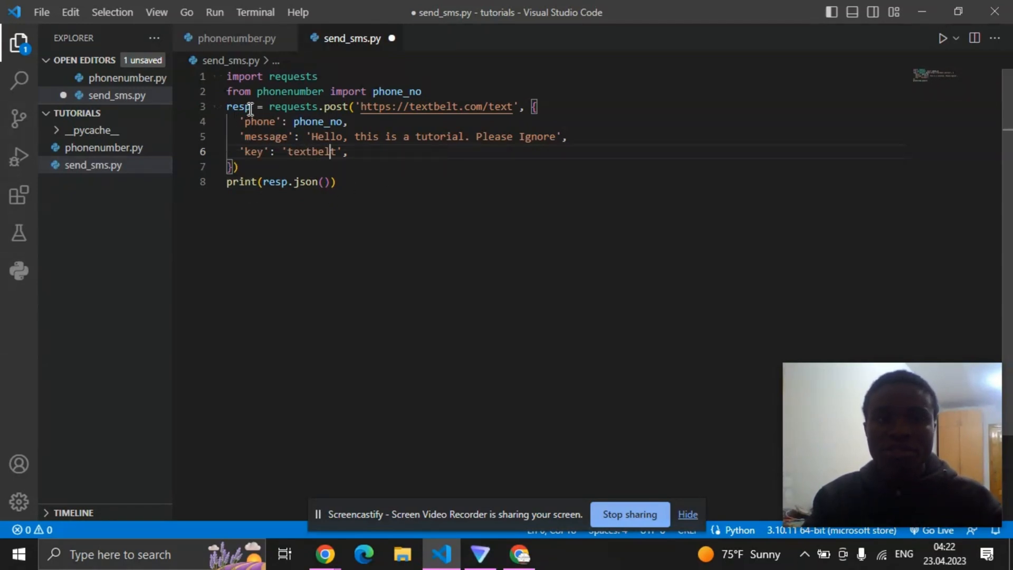
{"action": "mouse_move", "coordinate": [350, 182]}
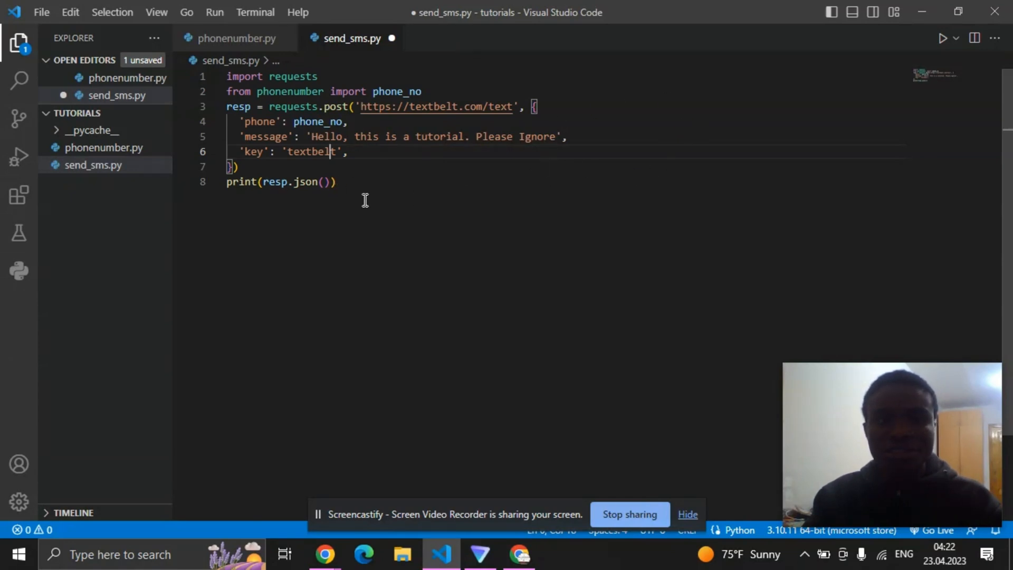
{"action": "mouse_move", "coordinate": [472, 184]}
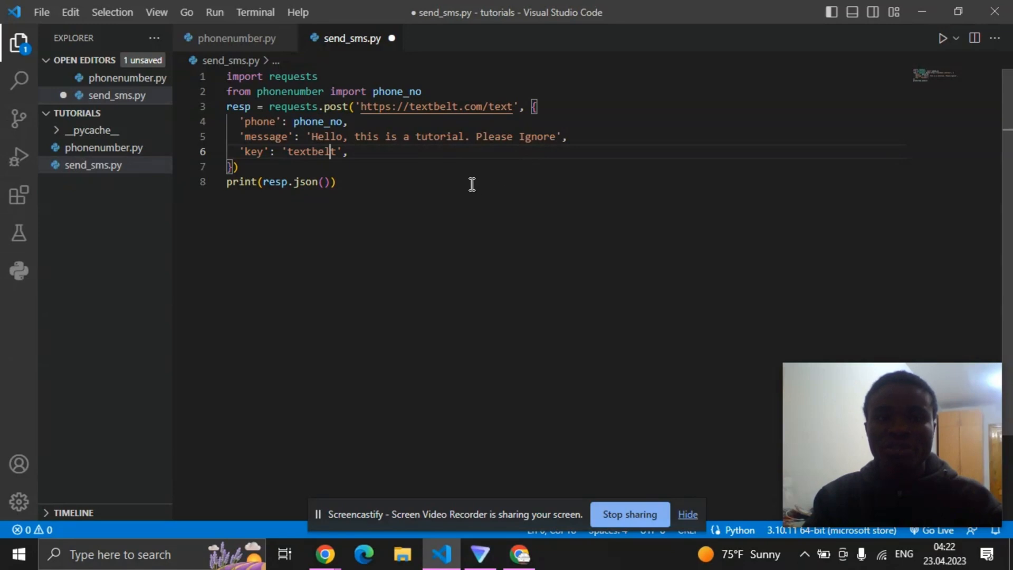
Save send_sms.py and launch it with Run Python File.
{"action": "key", "text": "ctrl+s"}
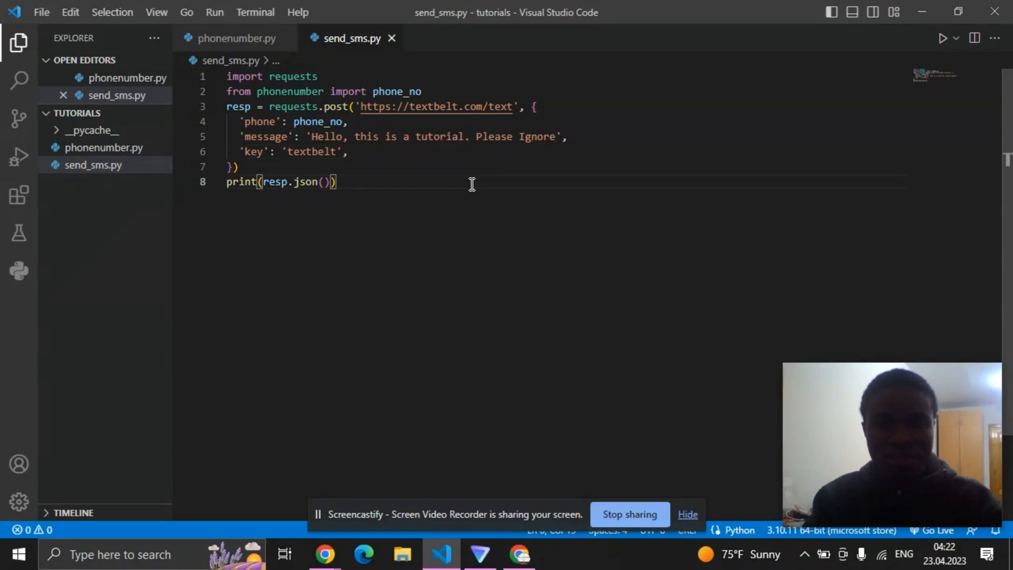
{"action": "mouse_move", "coordinate": [744, 149]}
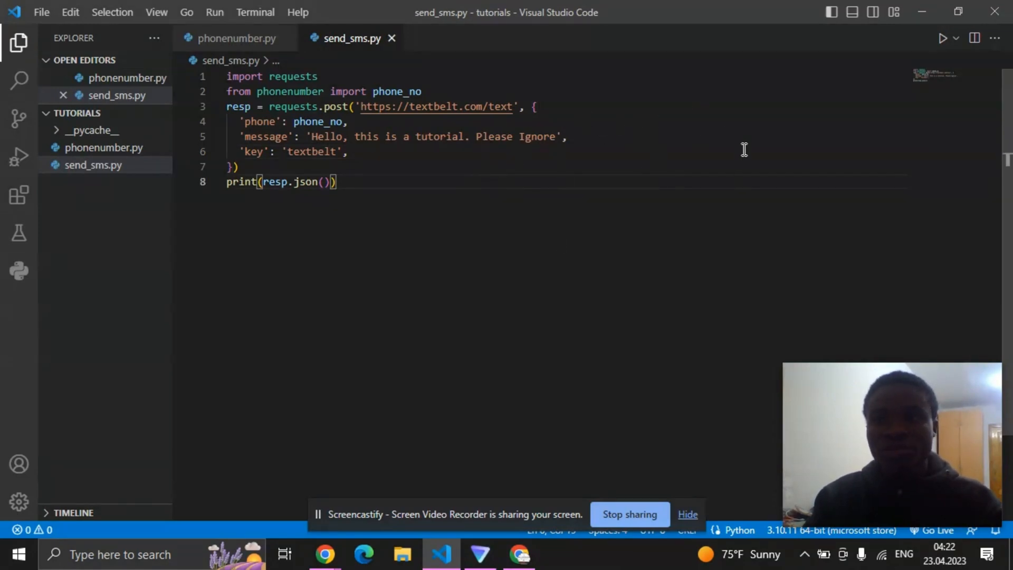
{"action": "mouse_move", "coordinate": [871, 106]}
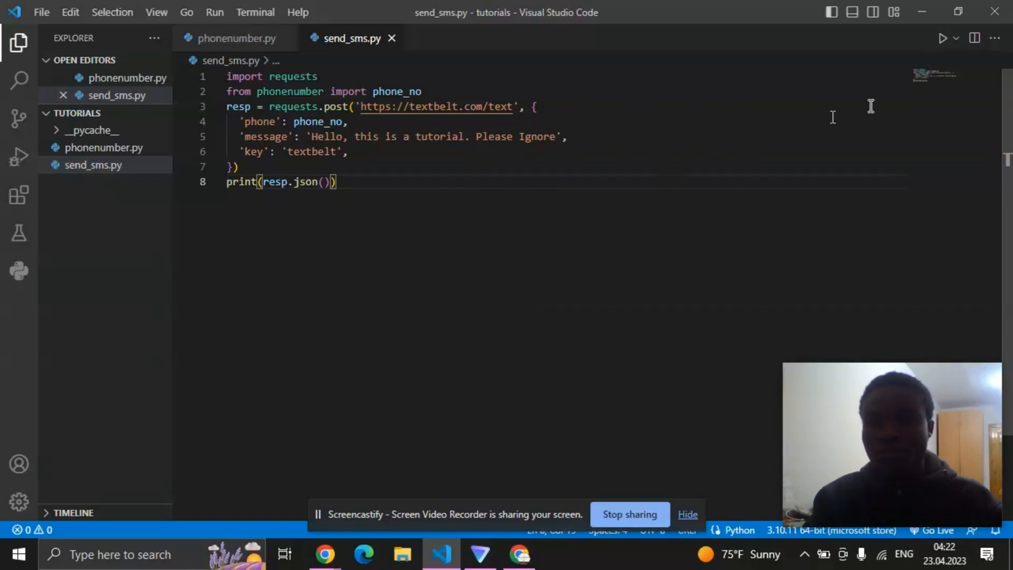
{"action": "mouse_move", "coordinate": [942, 38]}
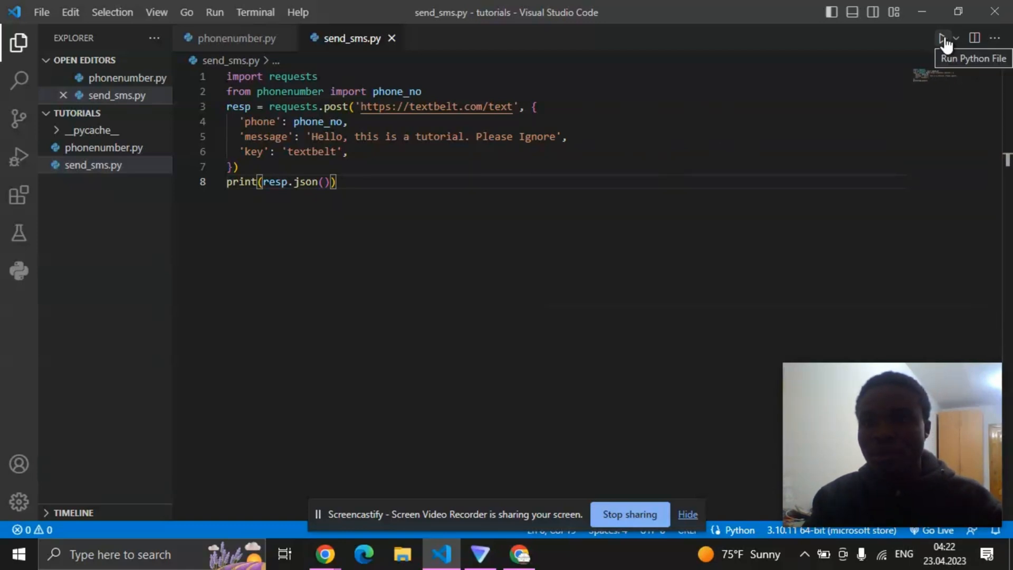
{"action": "left_click", "coordinate": [943, 38]}
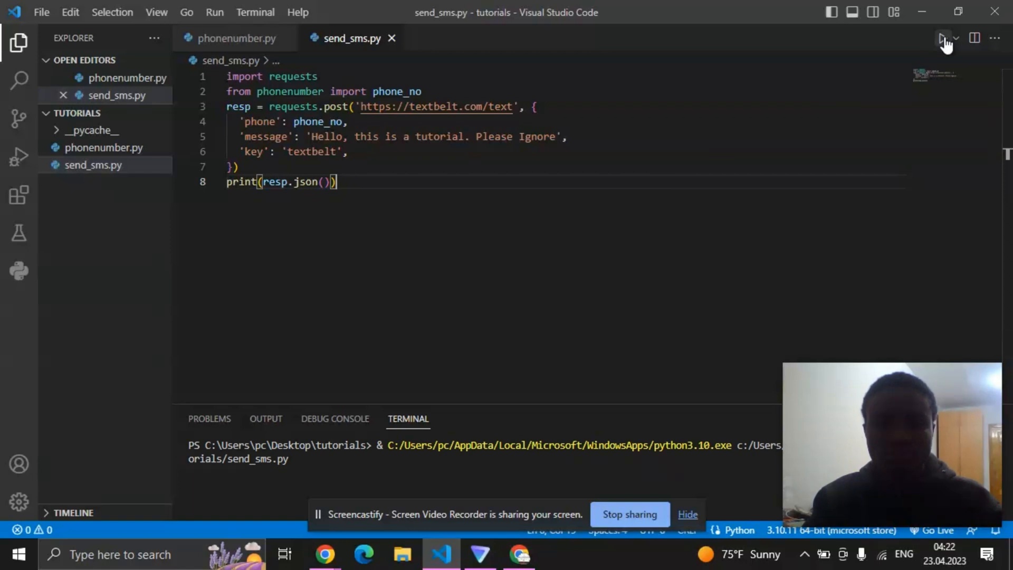
{"action": "mouse_move", "coordinate": [627, 129]}
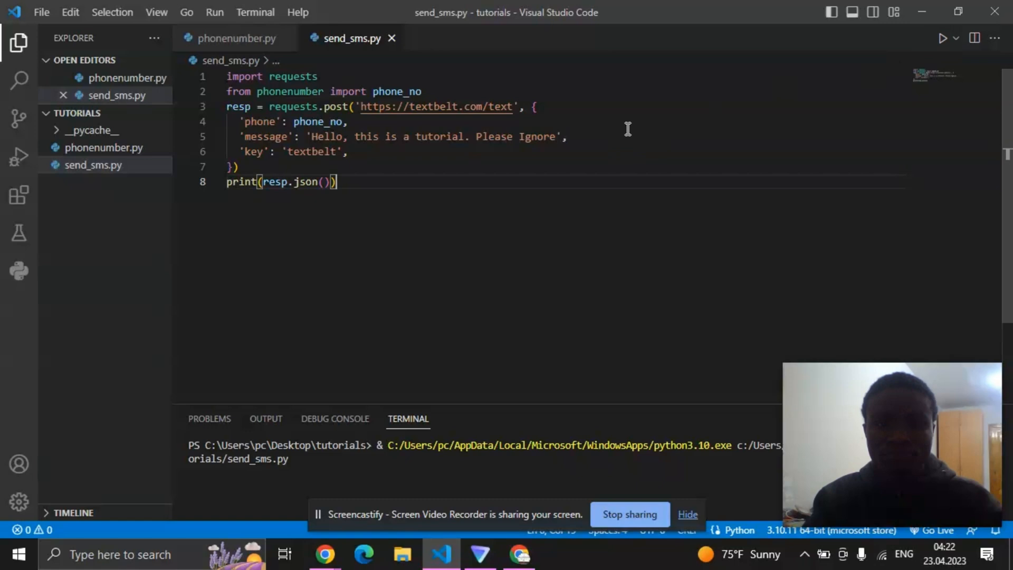